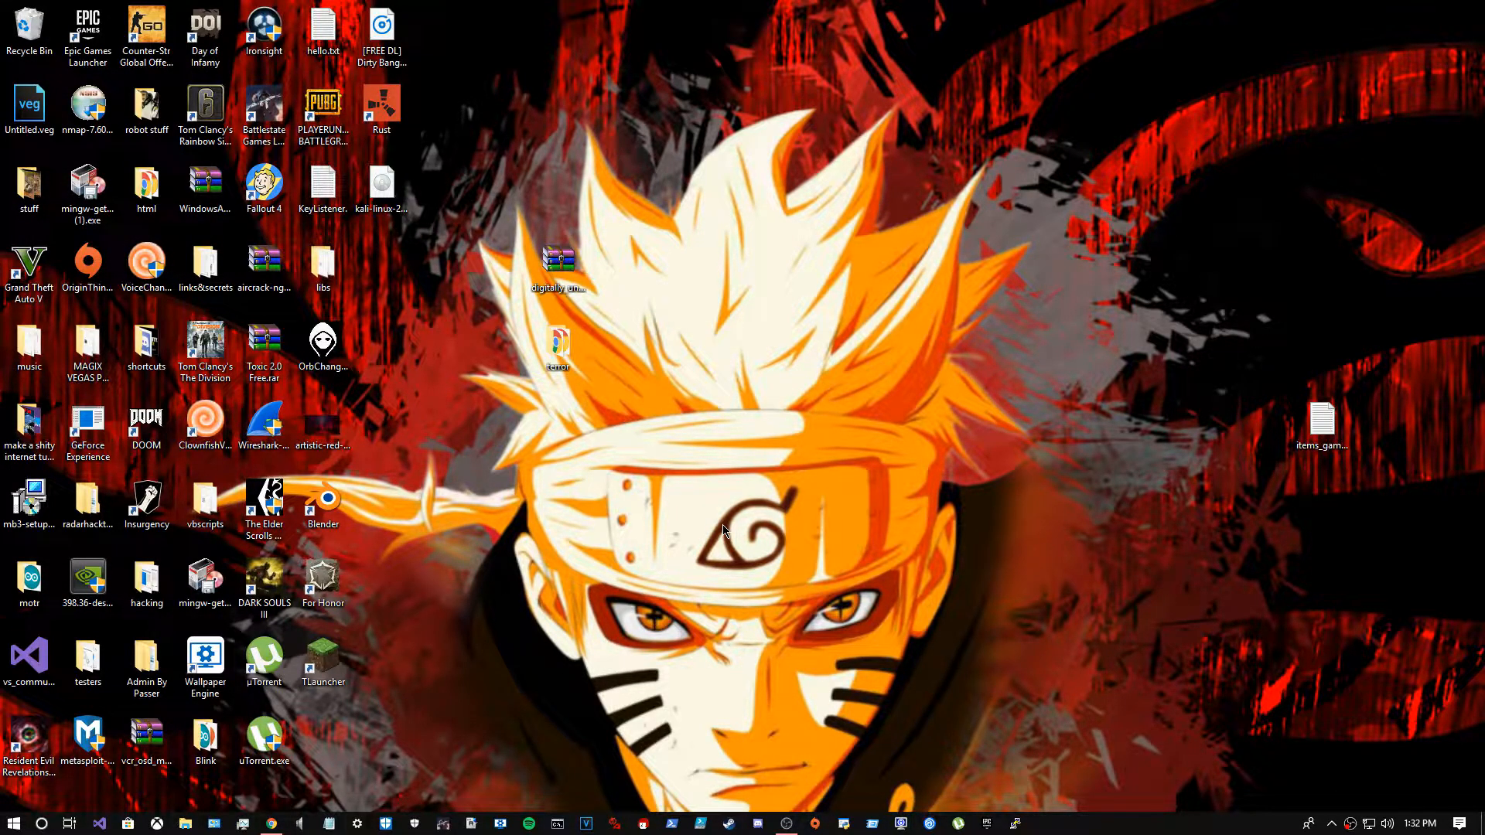
mouse_move(707, 549)
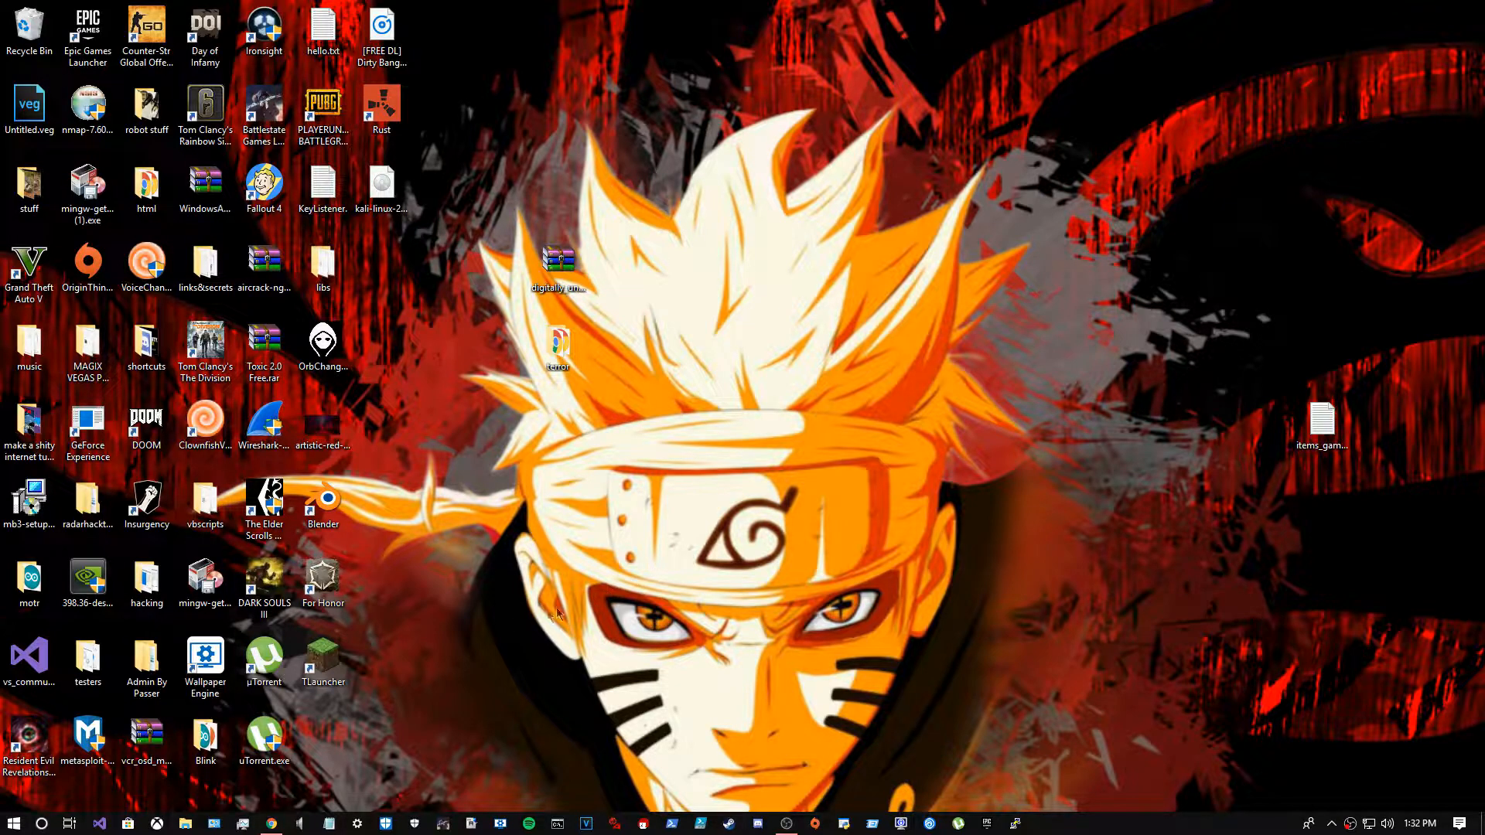
mouse_move(305, 792)
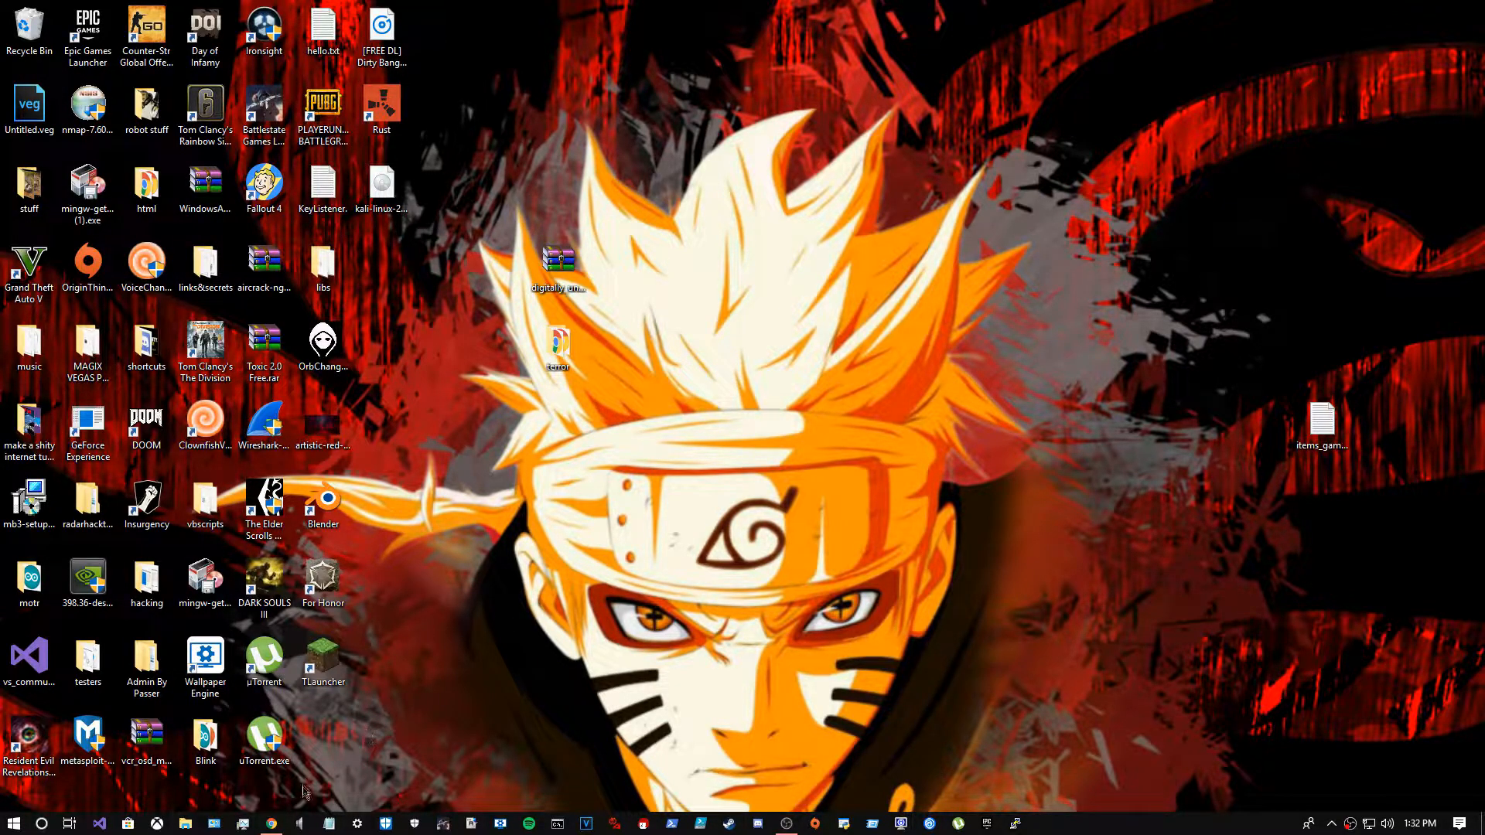
Step: Launch Chrome, start a new incognito window, and search Google for tlauncher
left_click(272, 823)
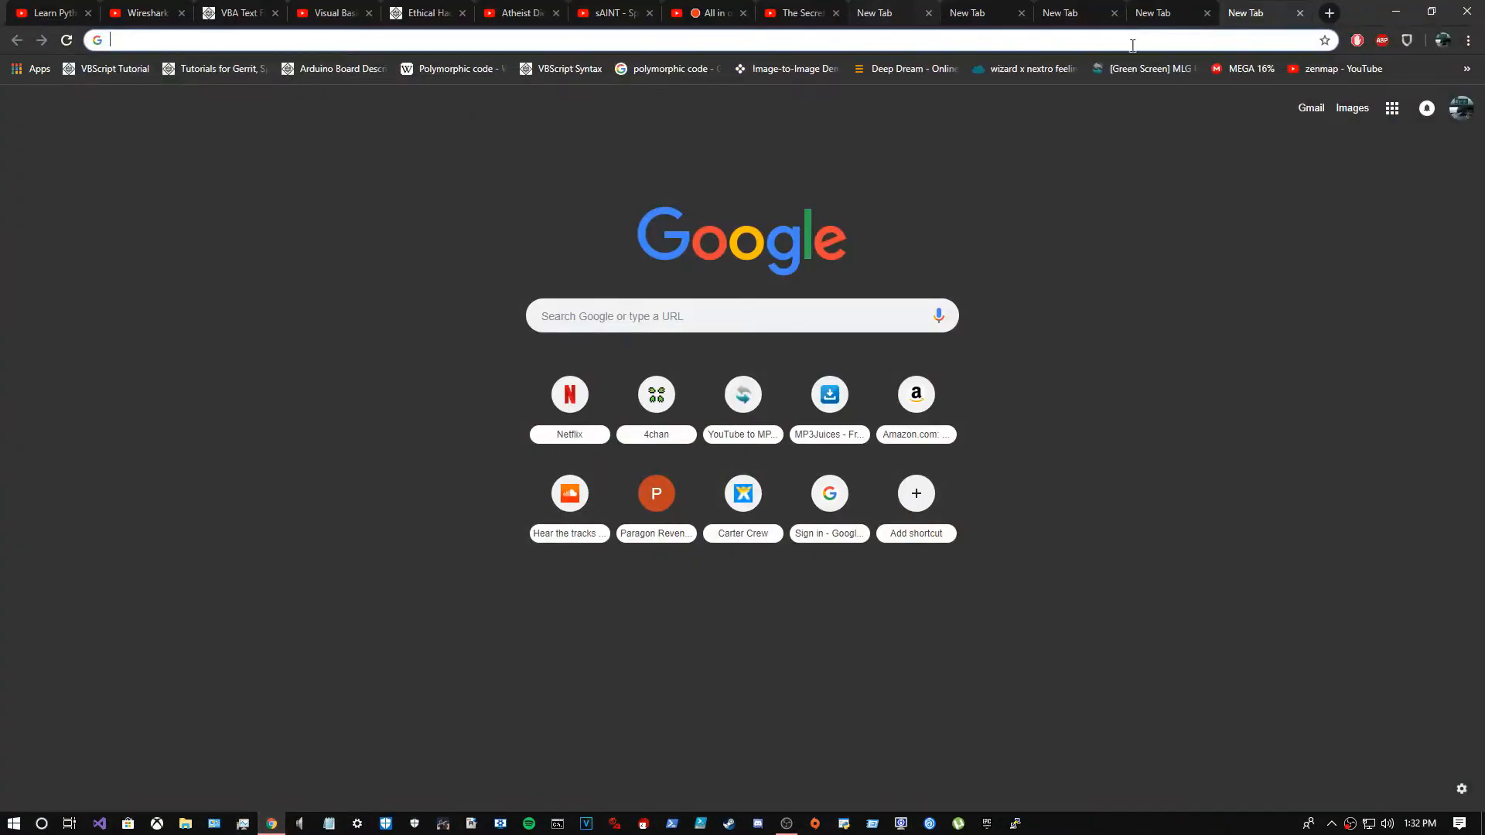
left_click(1466, 40)
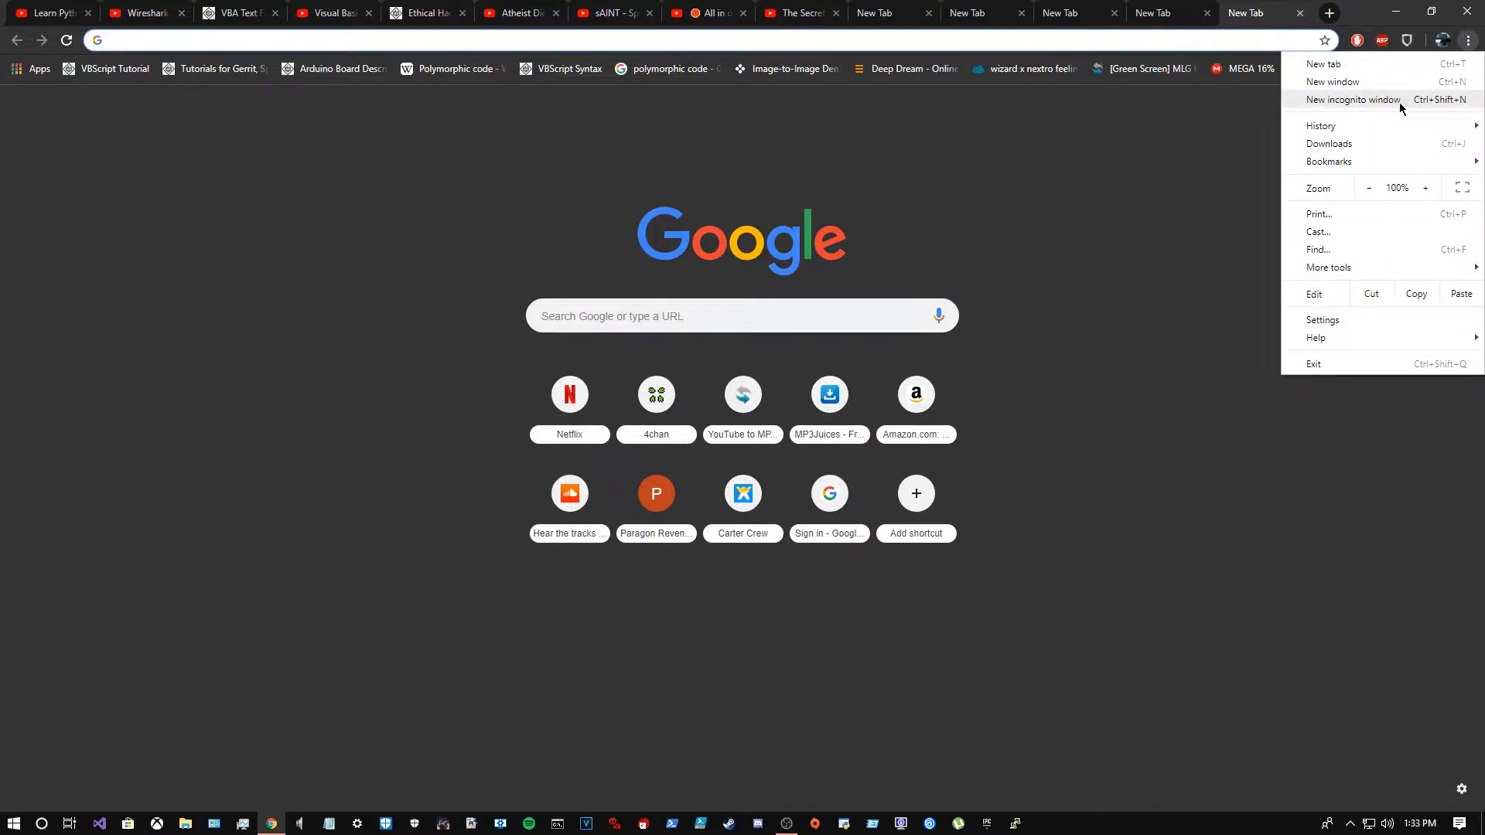
left_click(1352, 99)
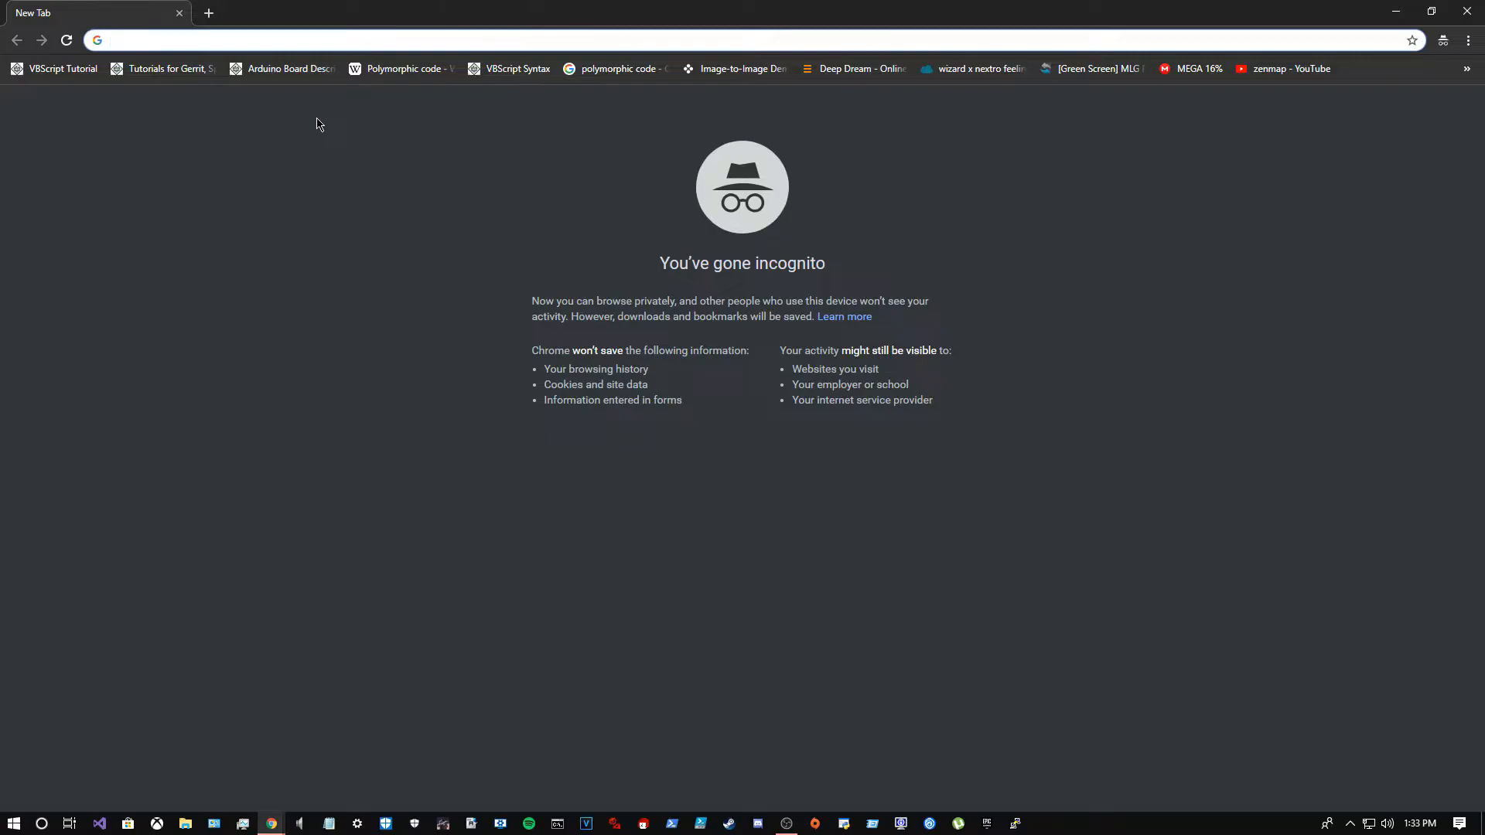
type("tinctures")
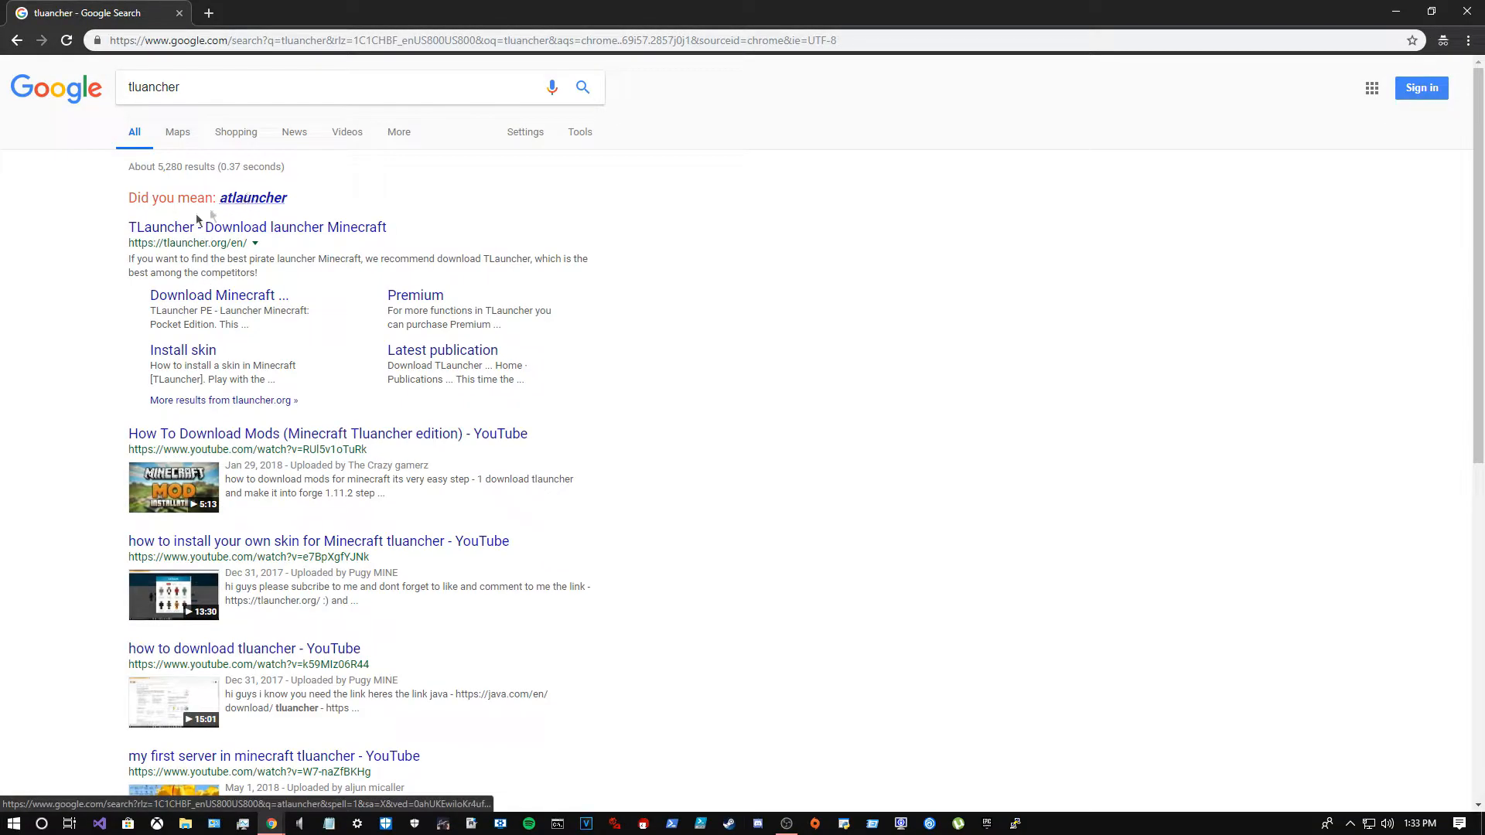
Step: Visit tlauncher.org, start the DOWNLOAD TL download, and dismiss the platform chooser popup
left_click(161, 226)
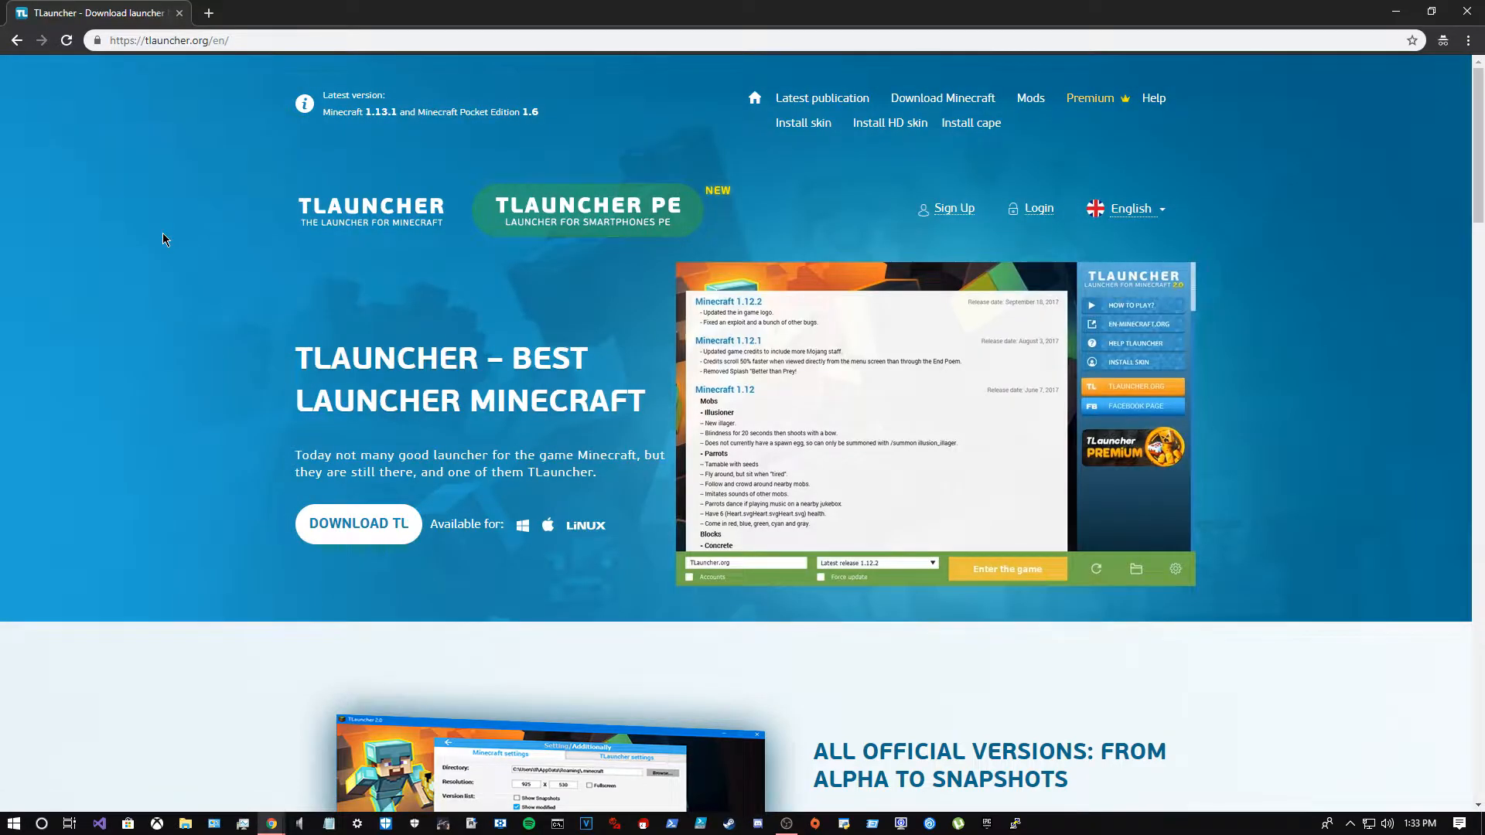
mouse_move(337, 532)
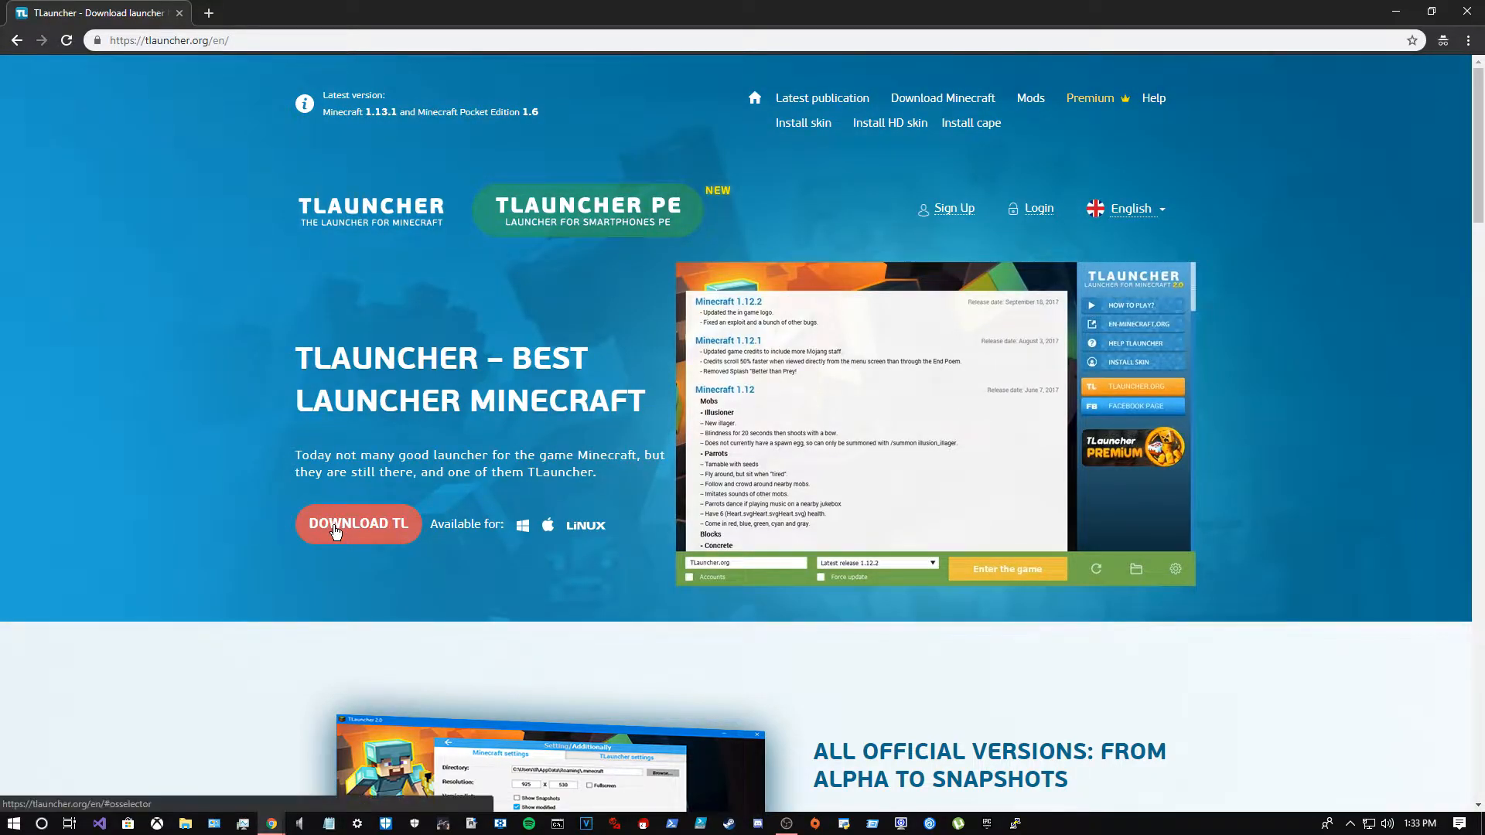
mouse_move(344, 530)
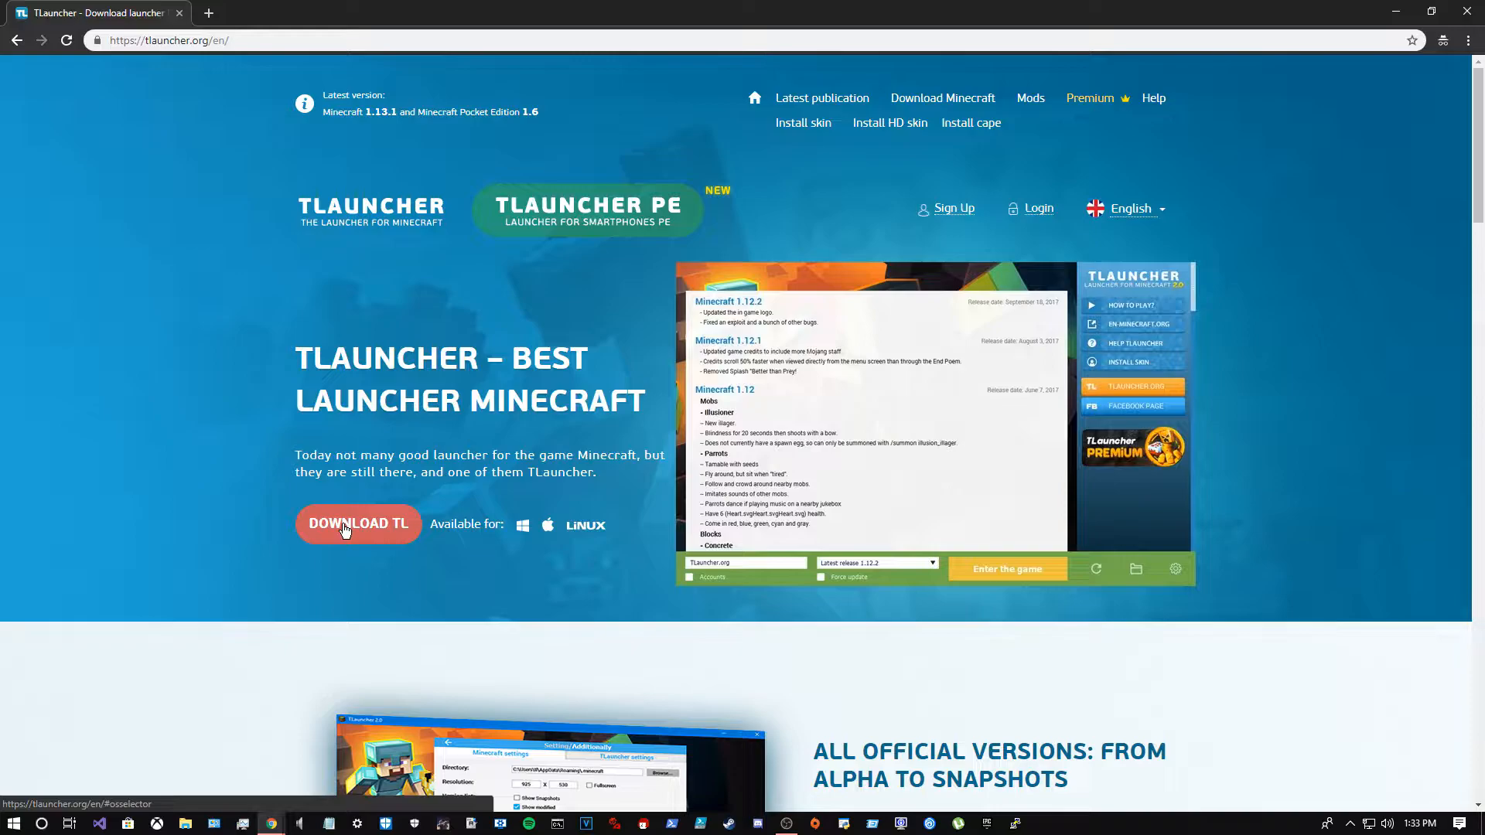
left_click(359, 523)
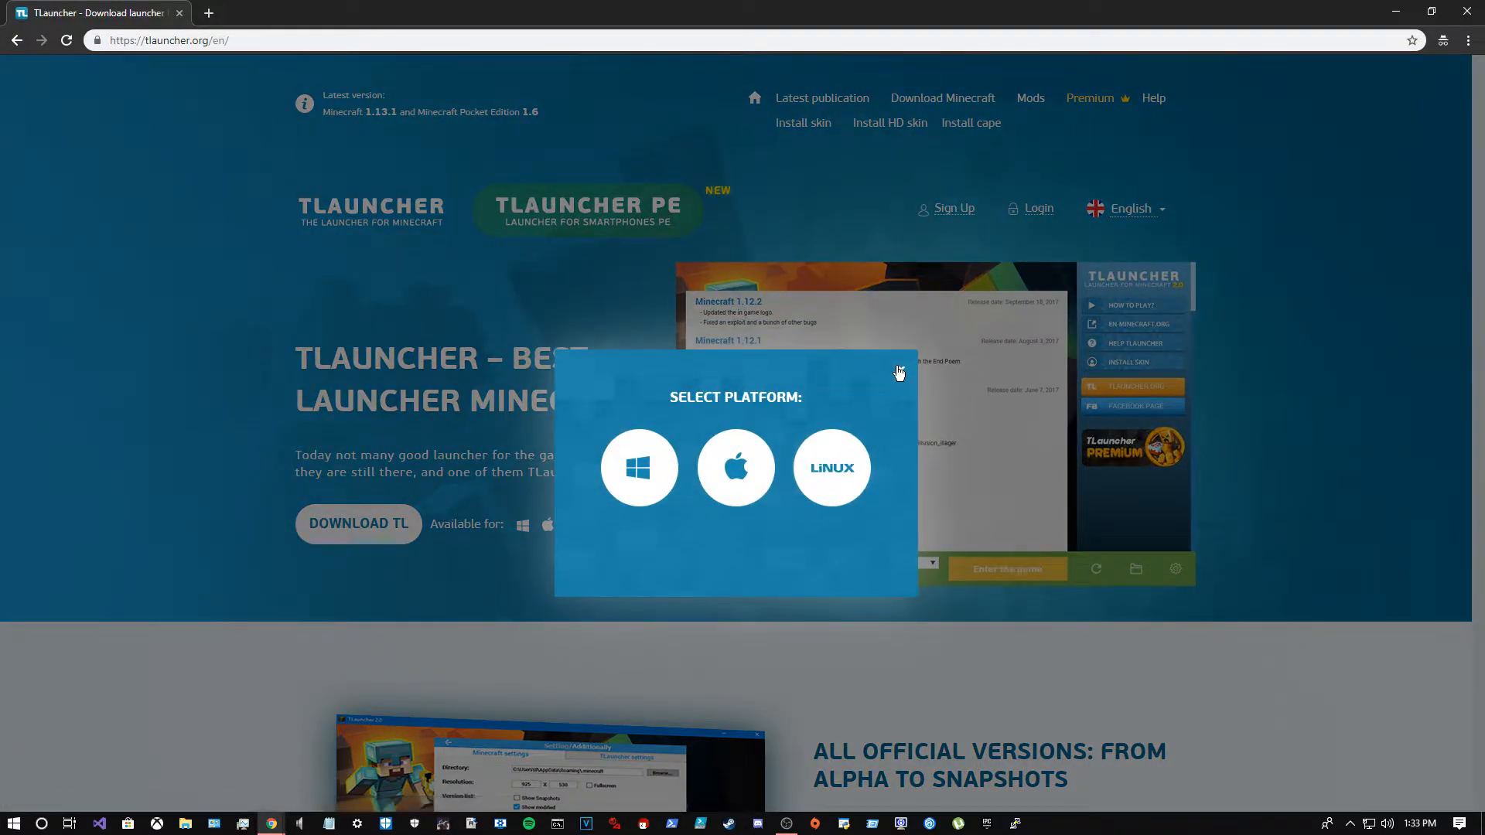
left_click(900, 372)
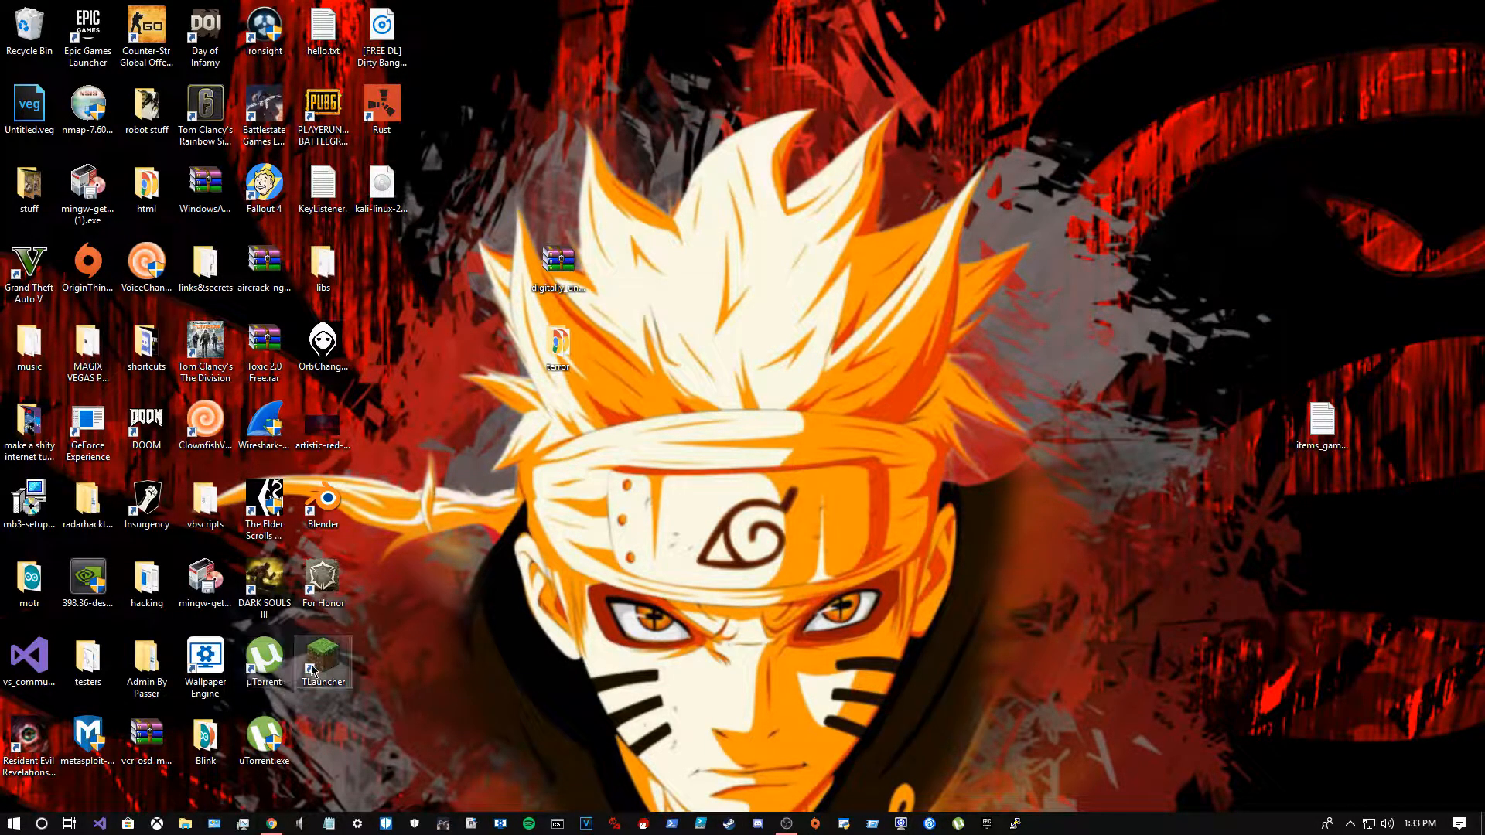
Step: Launch TLauncher 2.48 from its desktop shortcut with release 1.13.1 chosen
left_click(321, 659)
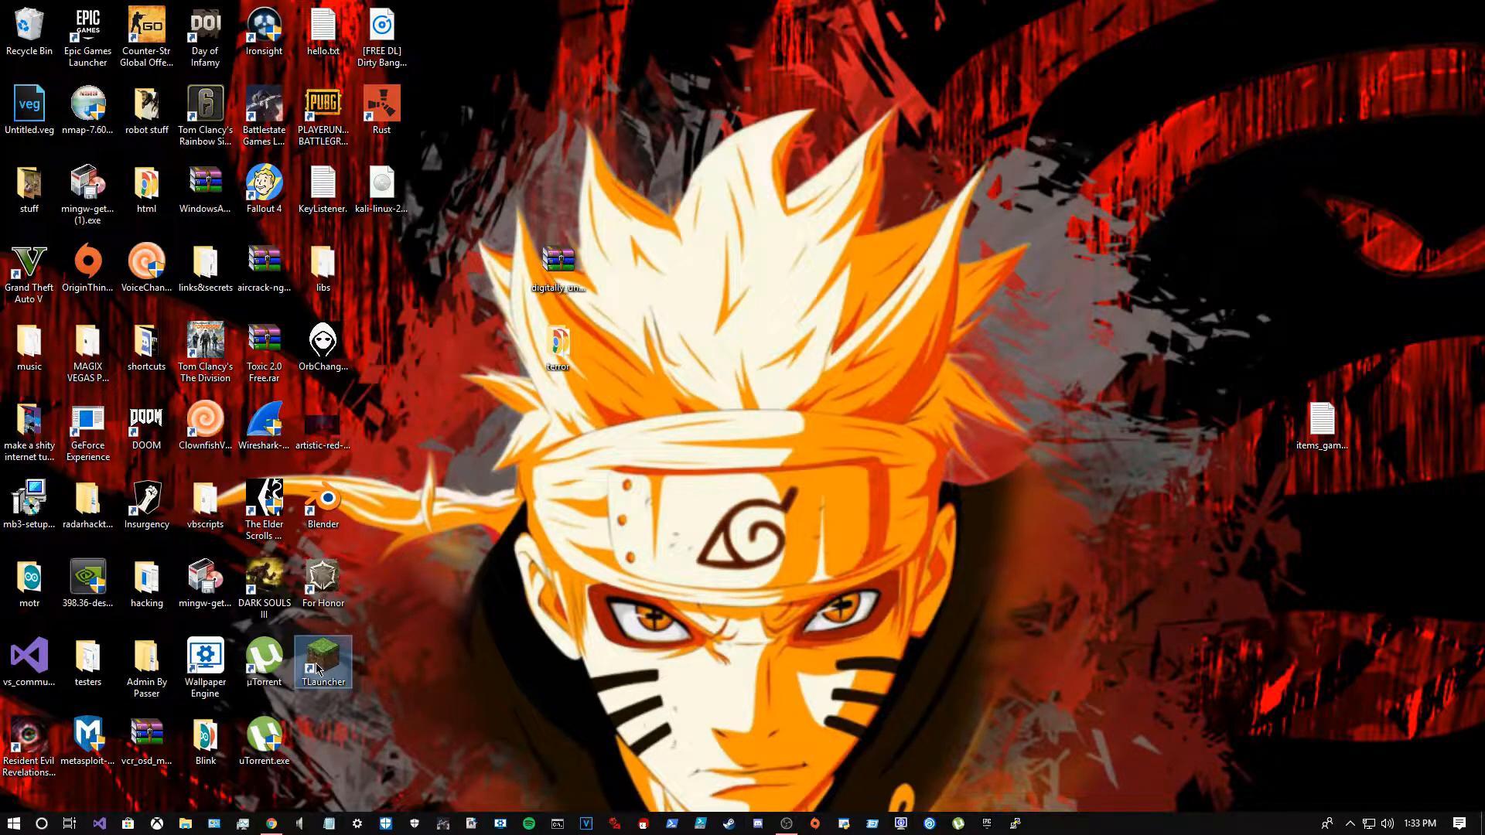
double_click(322, 656)
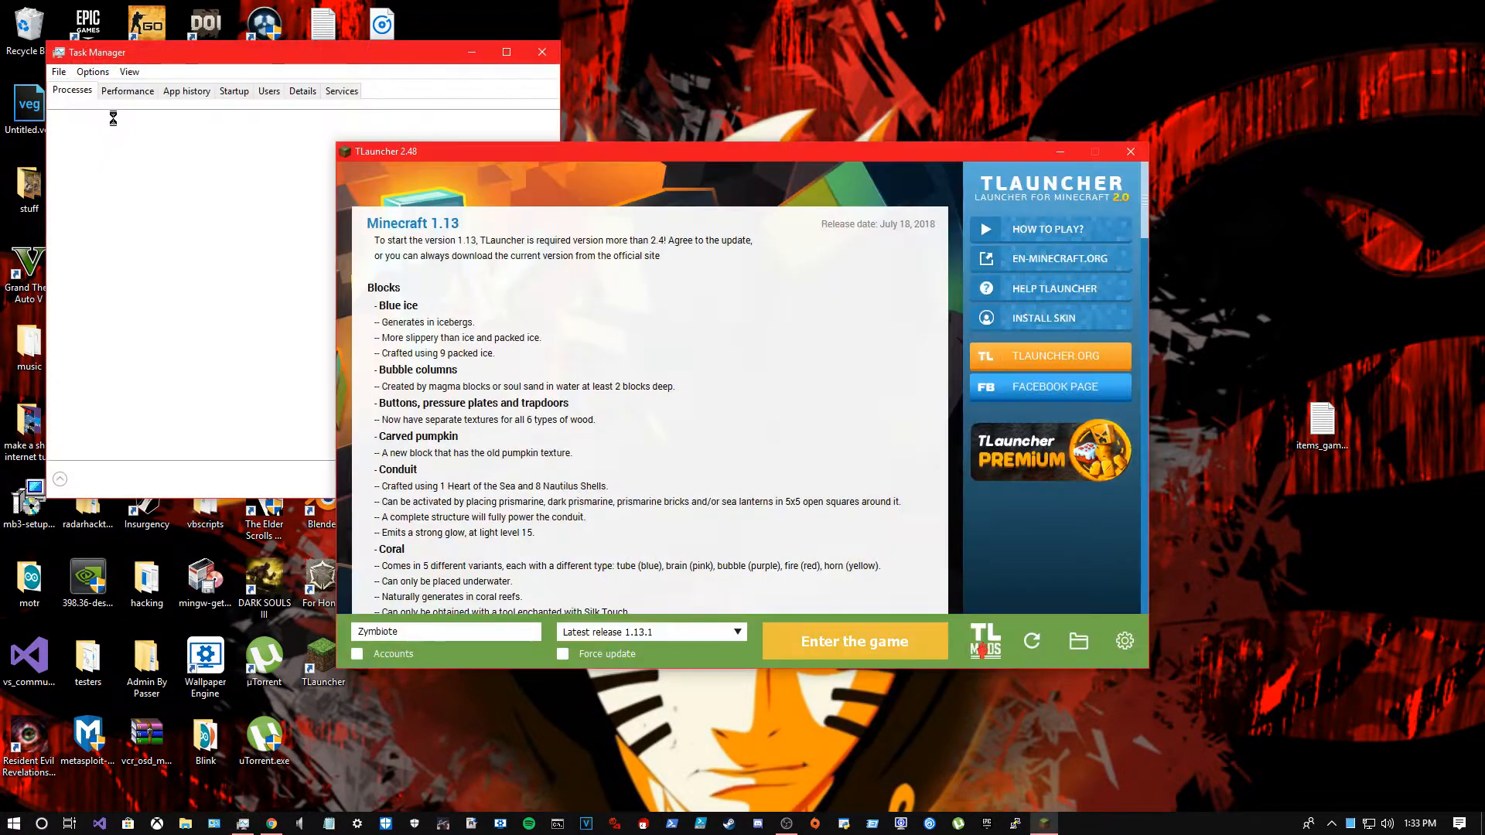
Step: End the Google Chrome process in Task Manager and close Task Manager
left_click(59, 480)
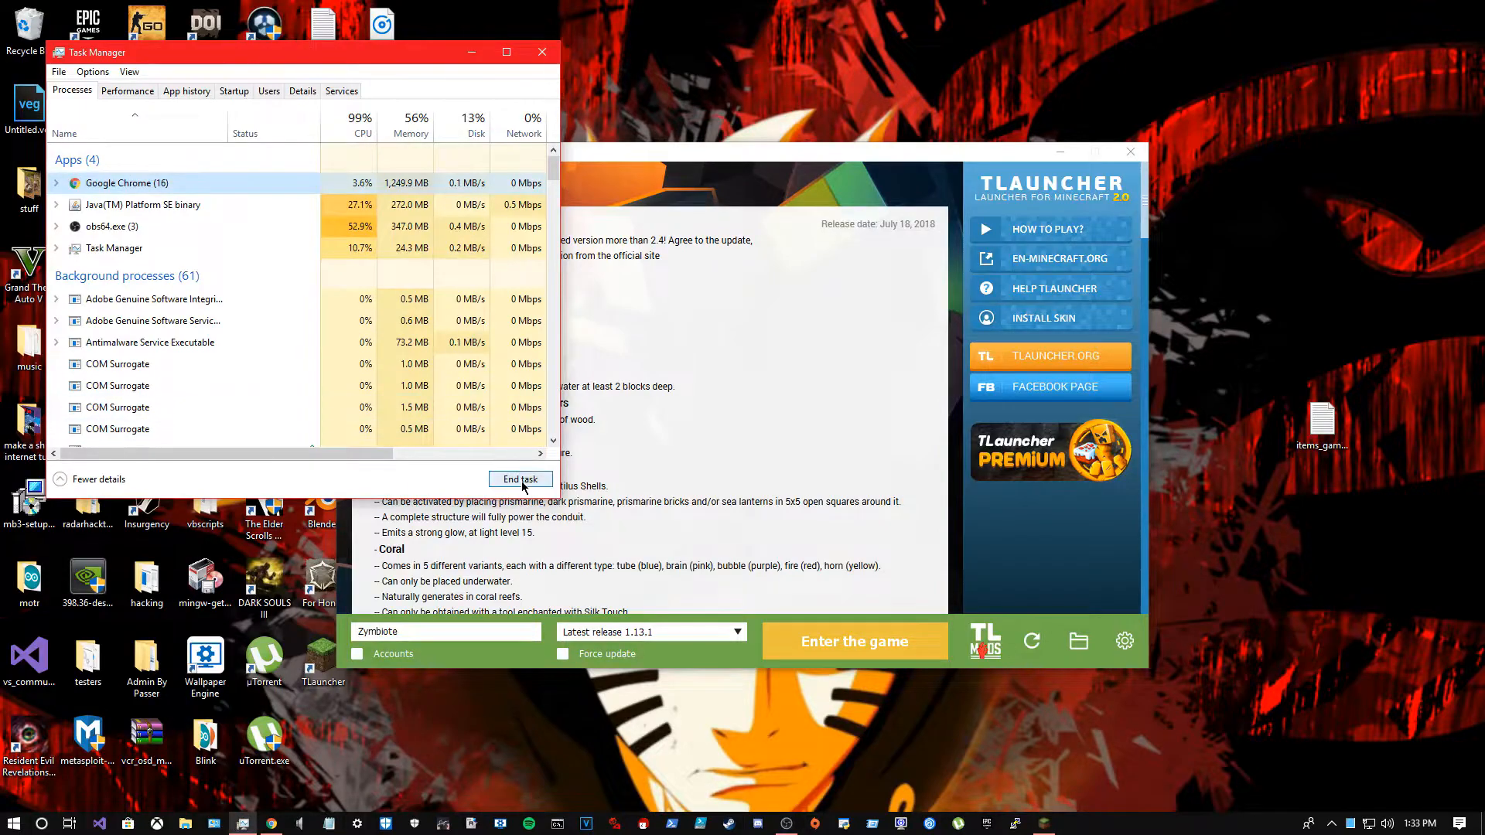
left_click(519, 479)
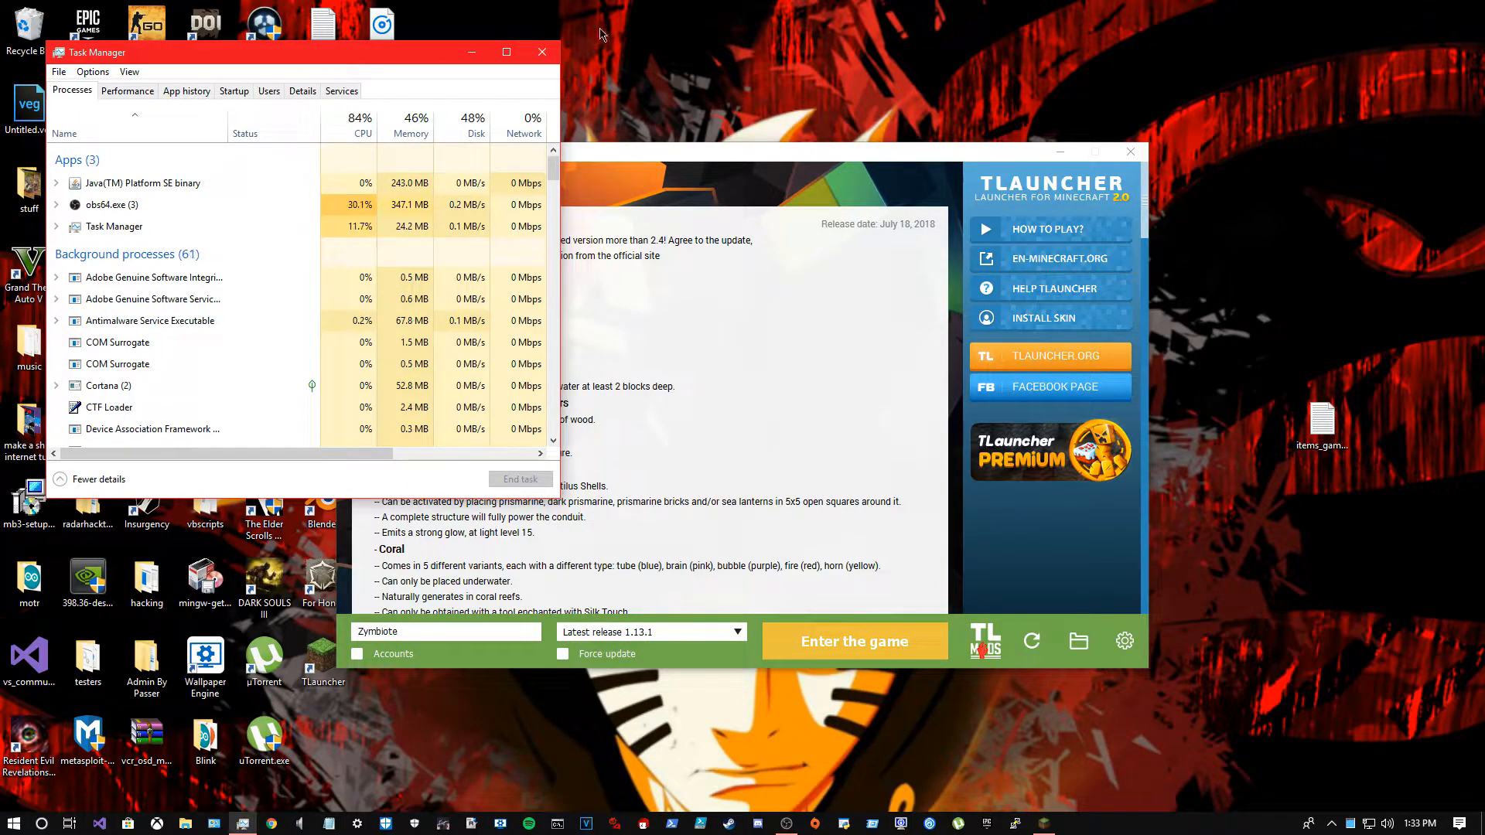
left_click(542, 50)
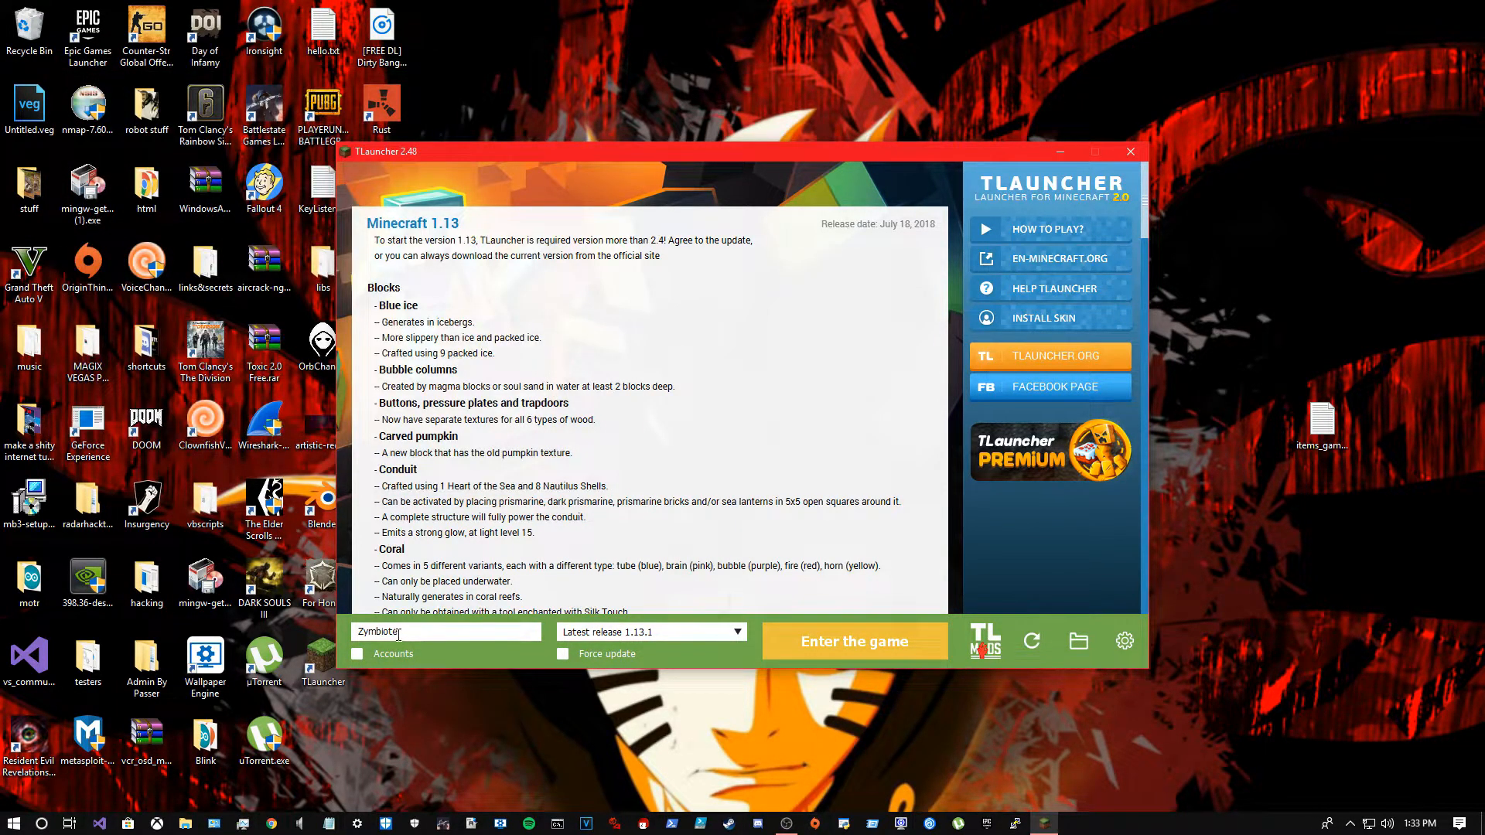
Step: Keep the existing player name and start launching Latest release 1.13.1 via 'Enter the game'
double_click(390, 631)
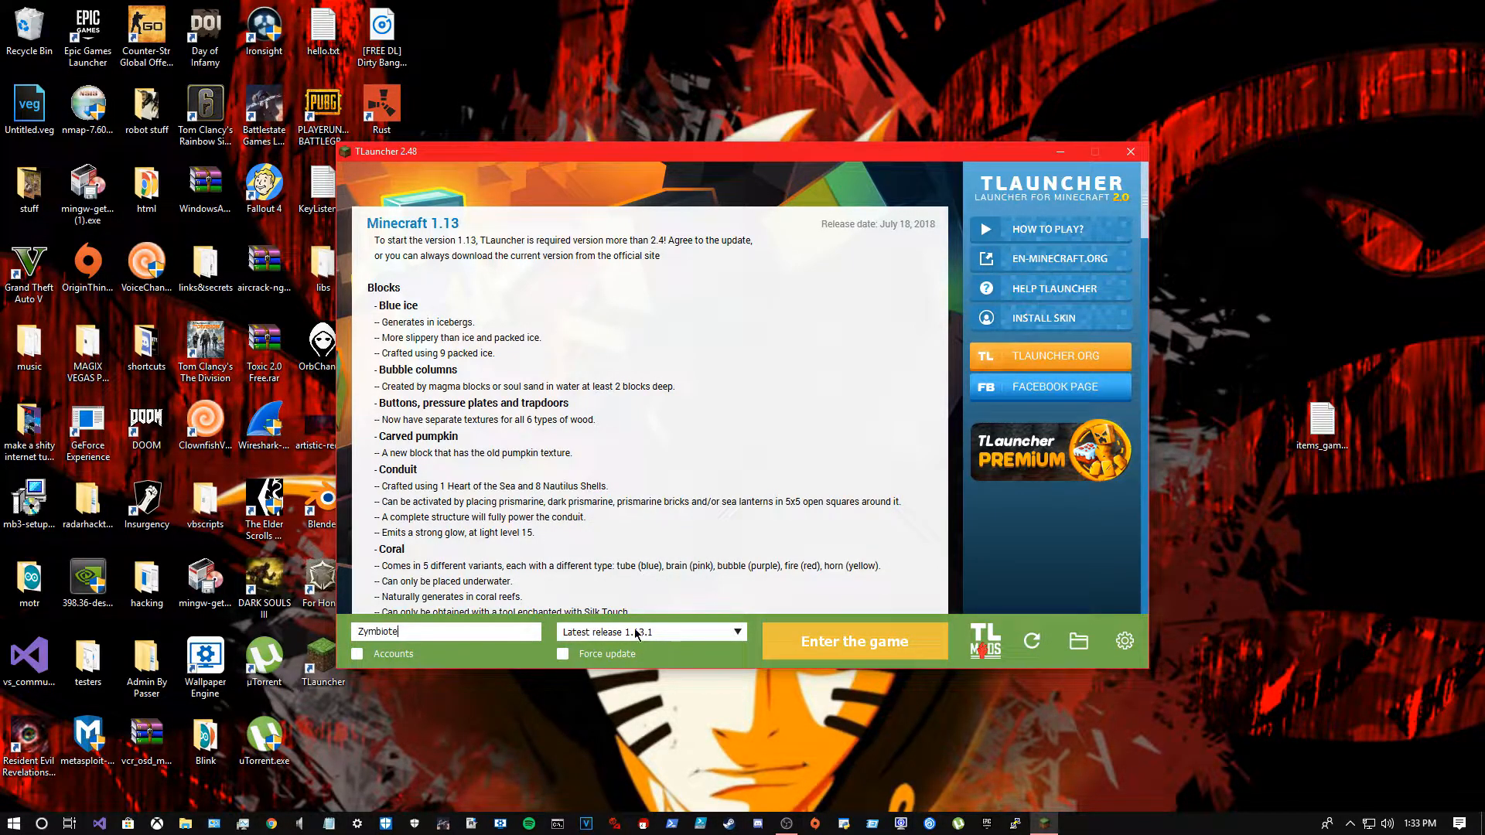
mouse_move(535, 603)
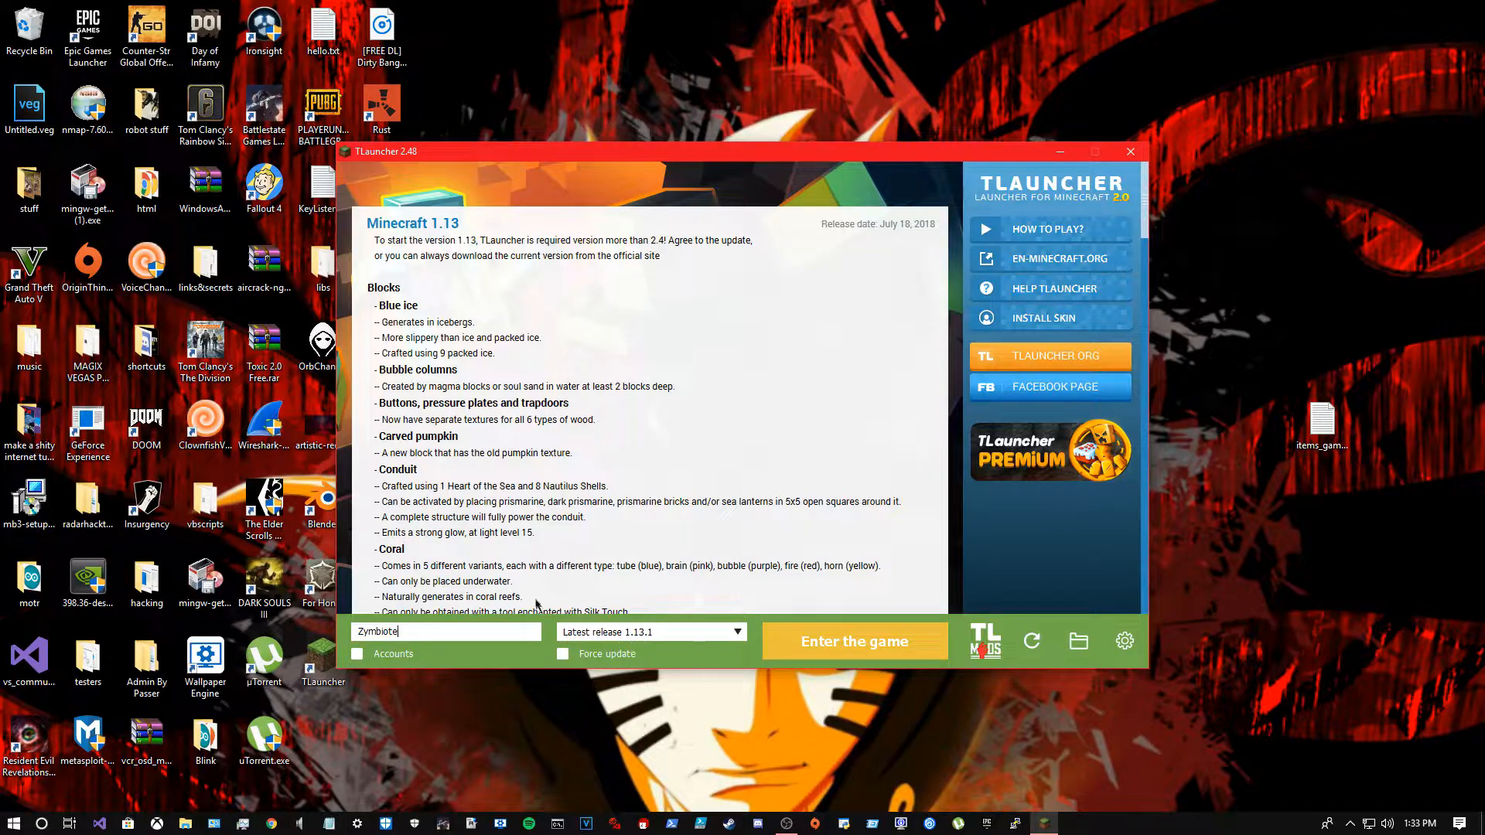
mouse_move(917, 577)
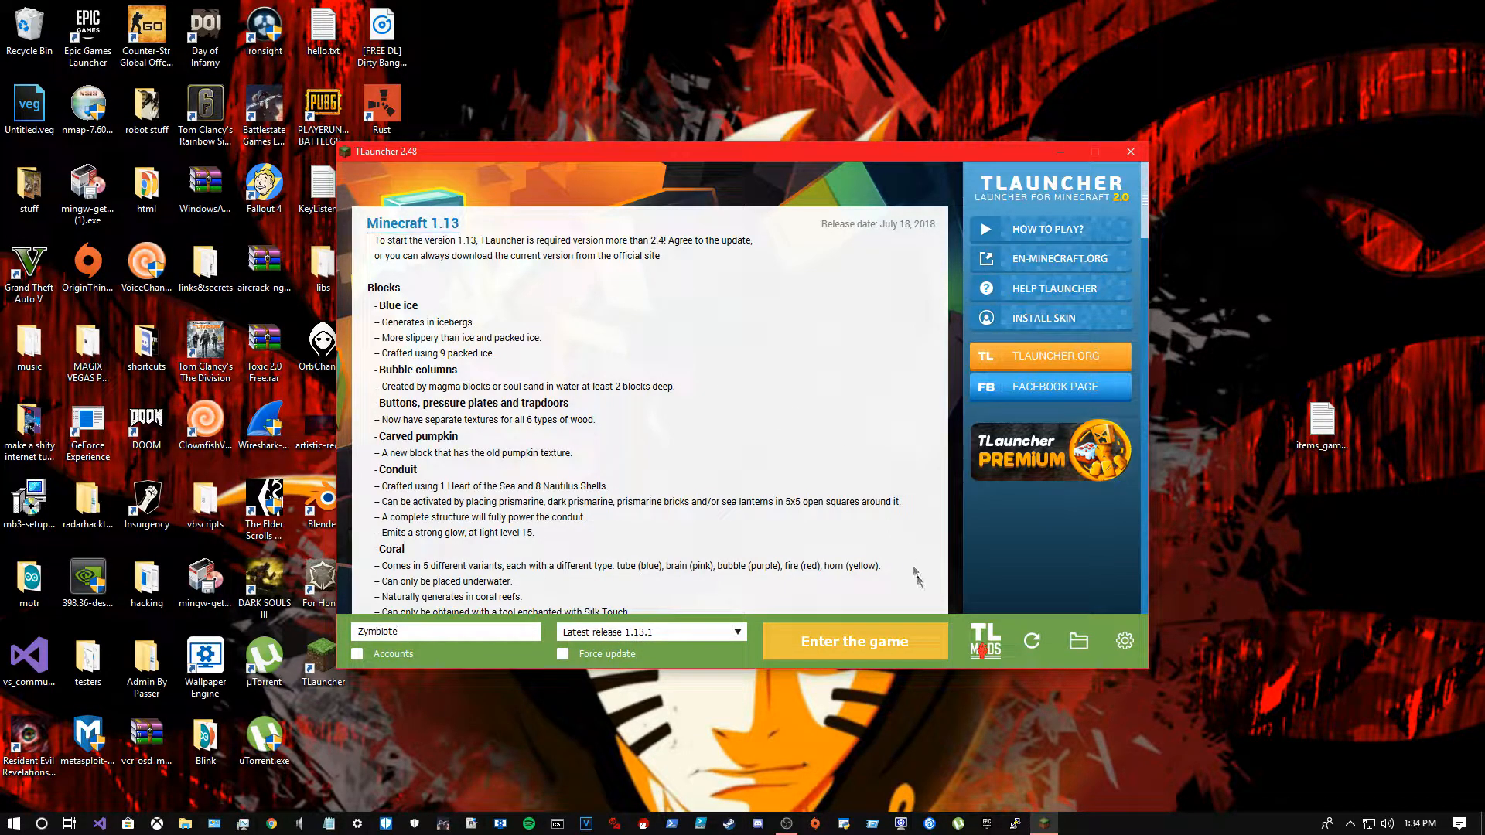
mouse_move(1040, 300)
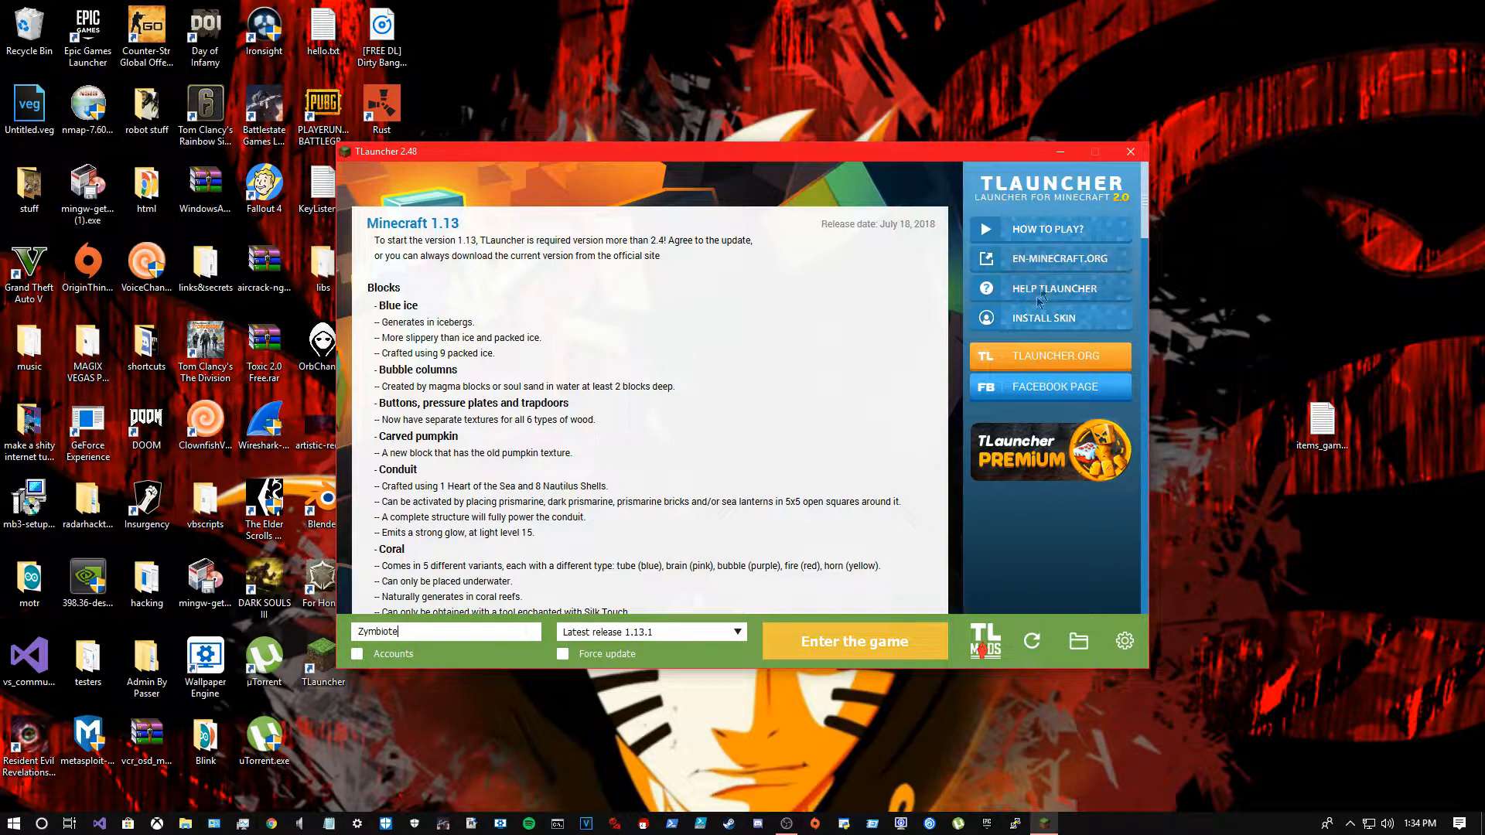
mouse_move(997, 276)
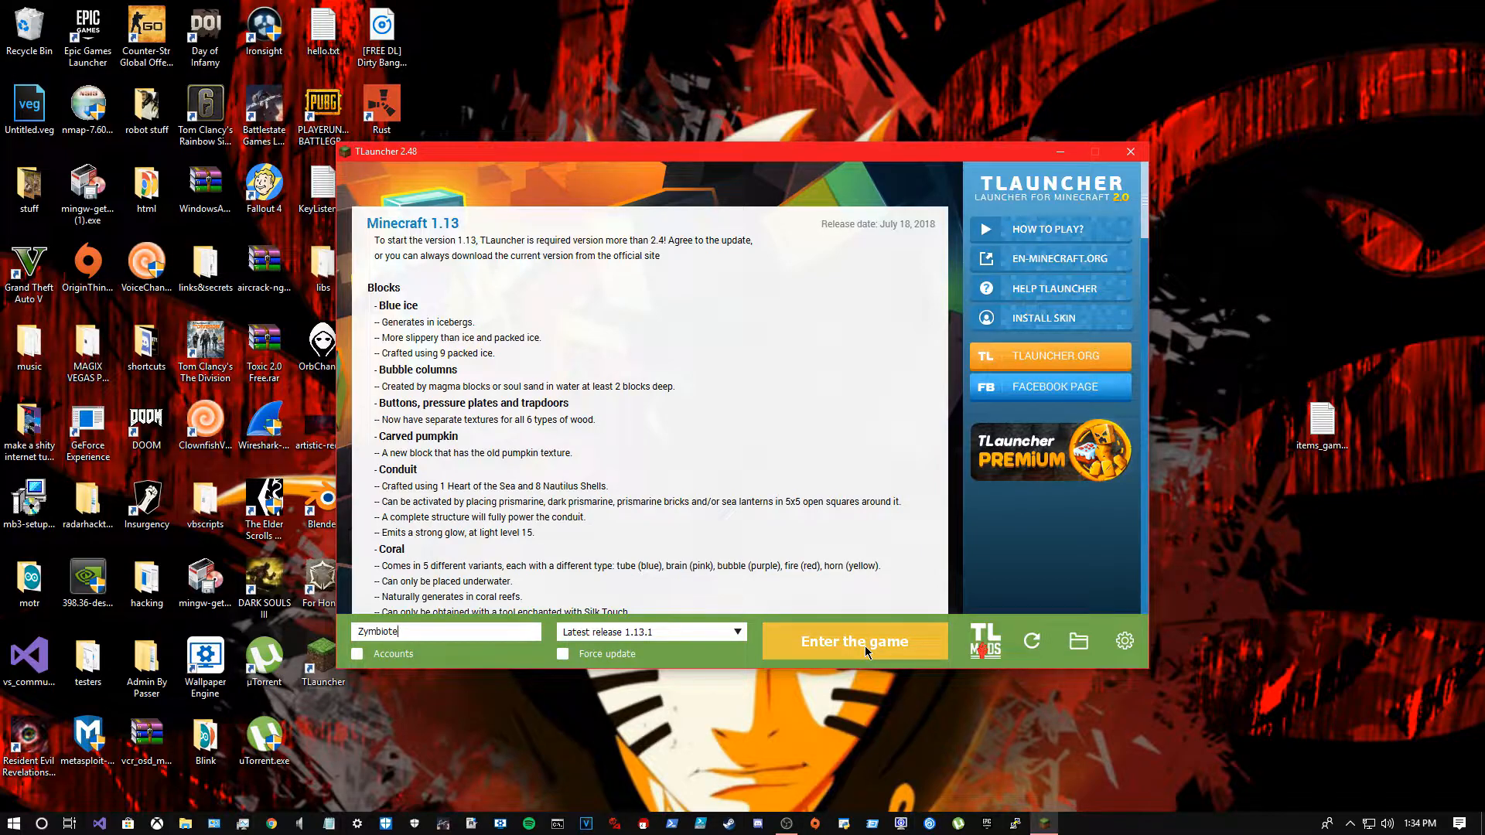
left_click(854, 640)
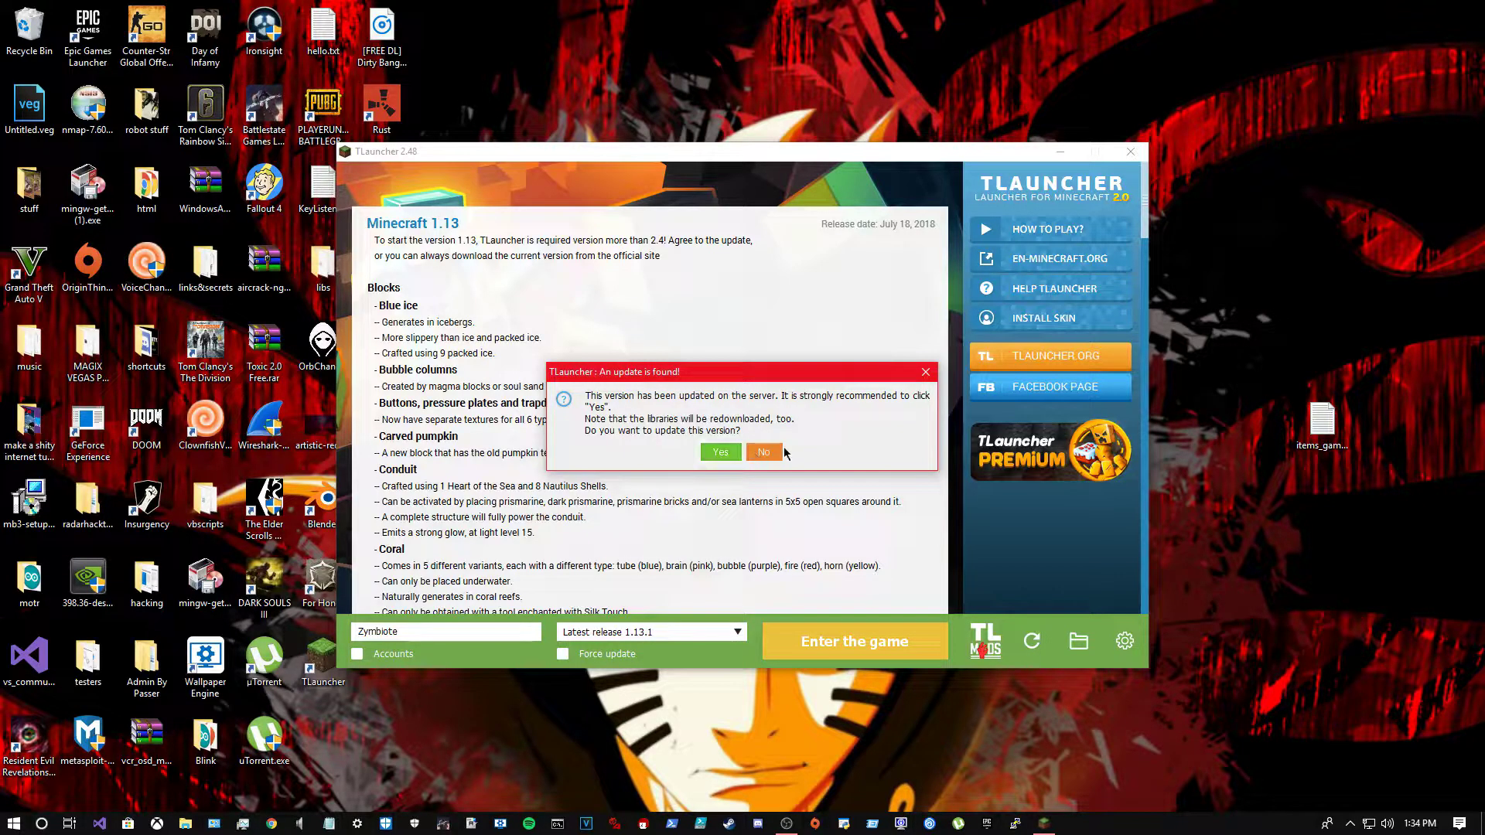
Step: Decline the 1.13.1 update, continue the launch, and dismiss the PermGen crash error
left_click(721, 452)
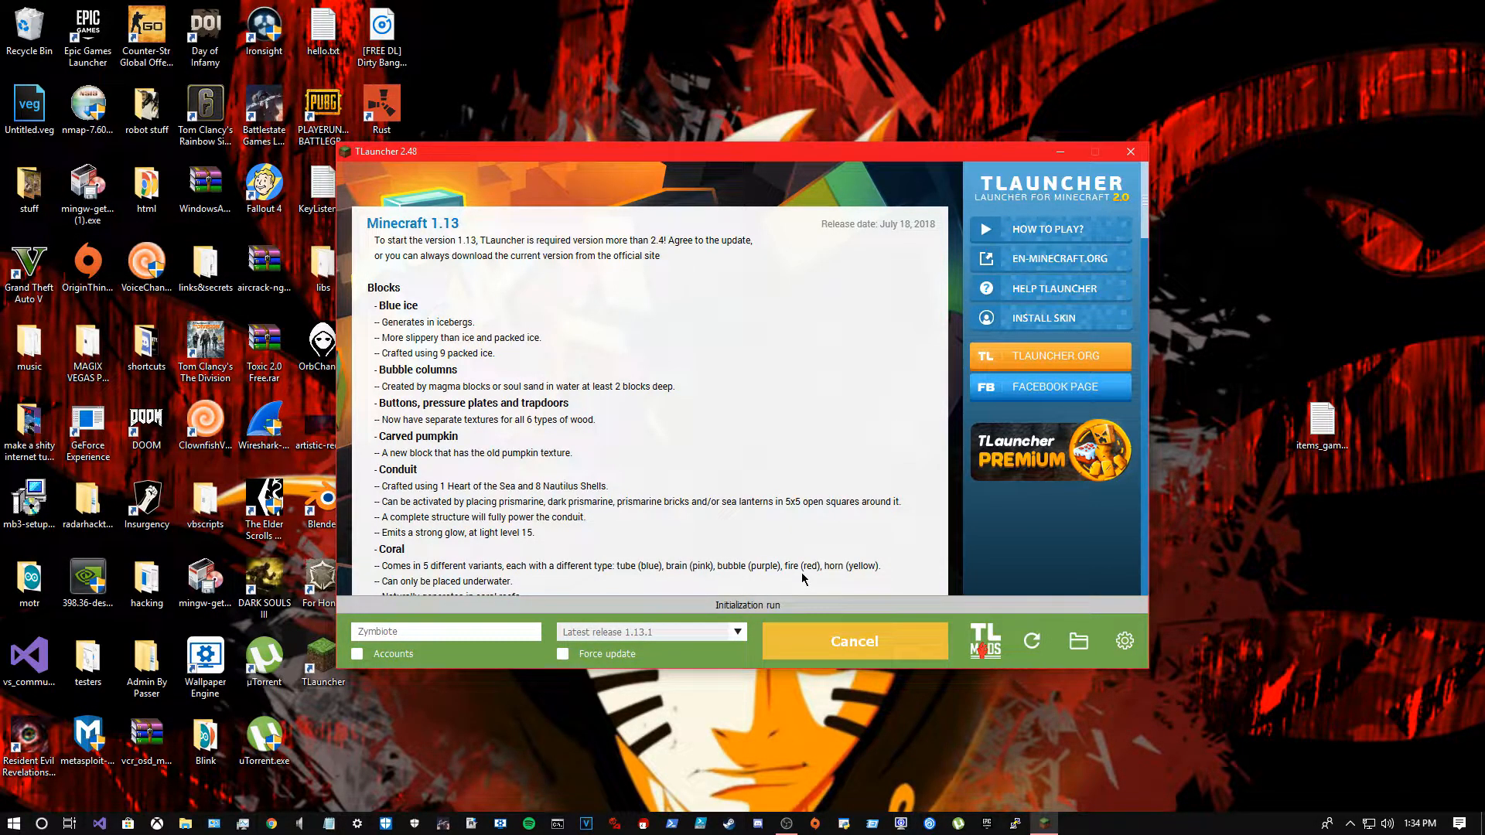
left_click(854, 640)
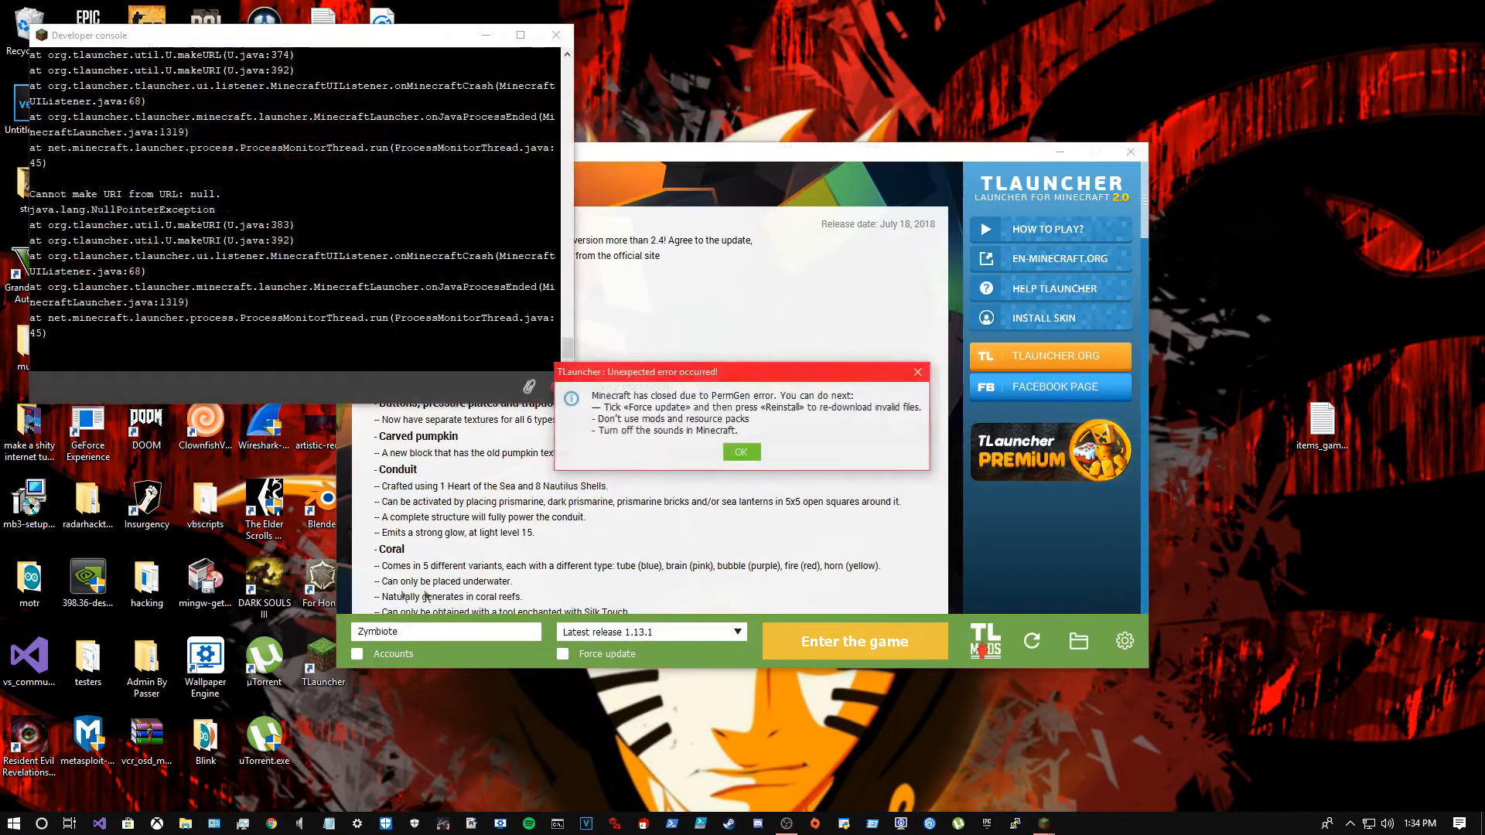
left_click(741, 452)
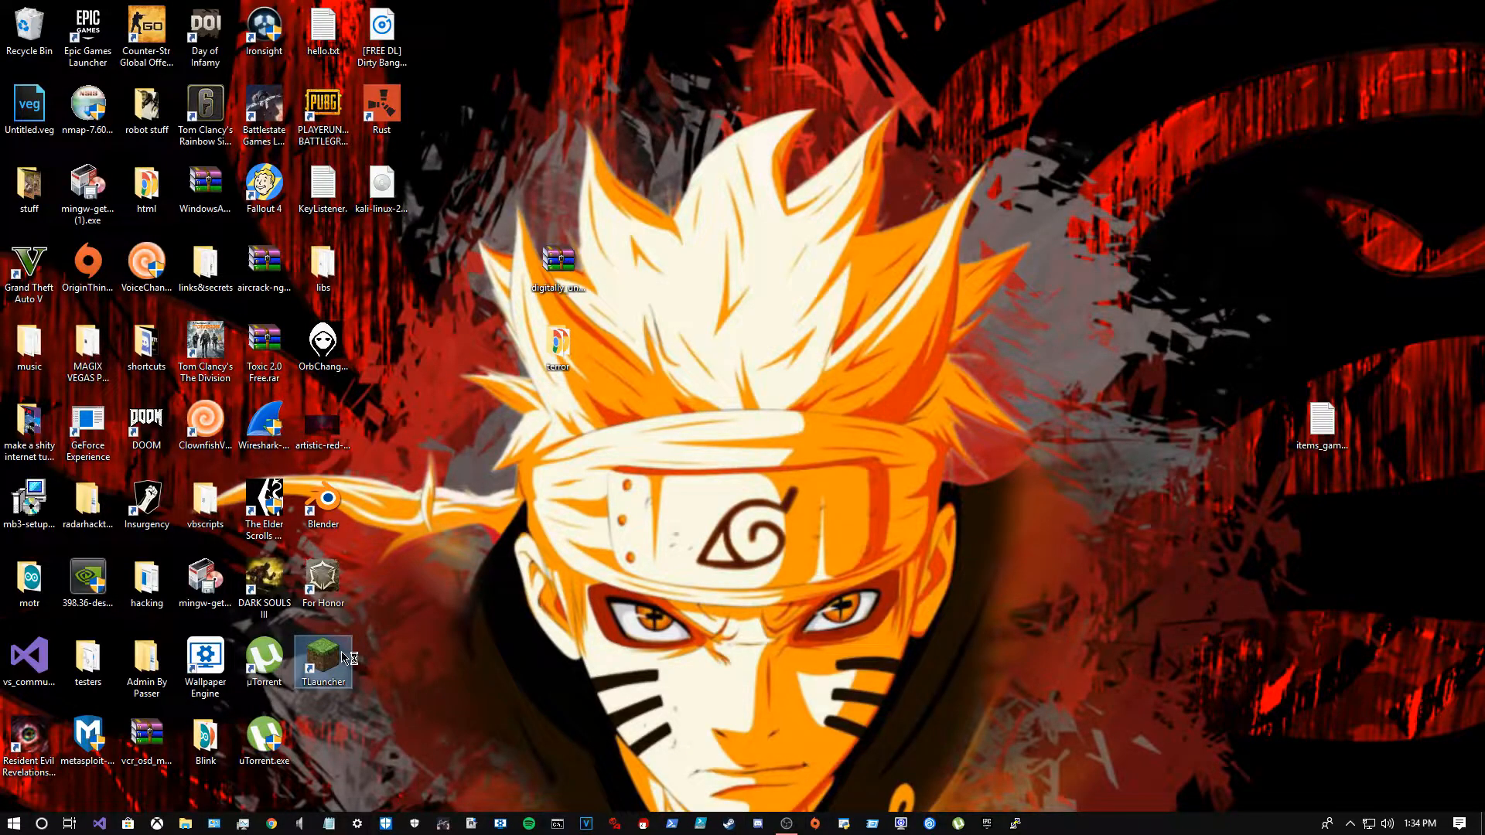
Step: Reopen TLauncher from the desktop shortcut and relaunch Minecraft 1.13.1 via 'Enter the game'
double_click(322, 659)
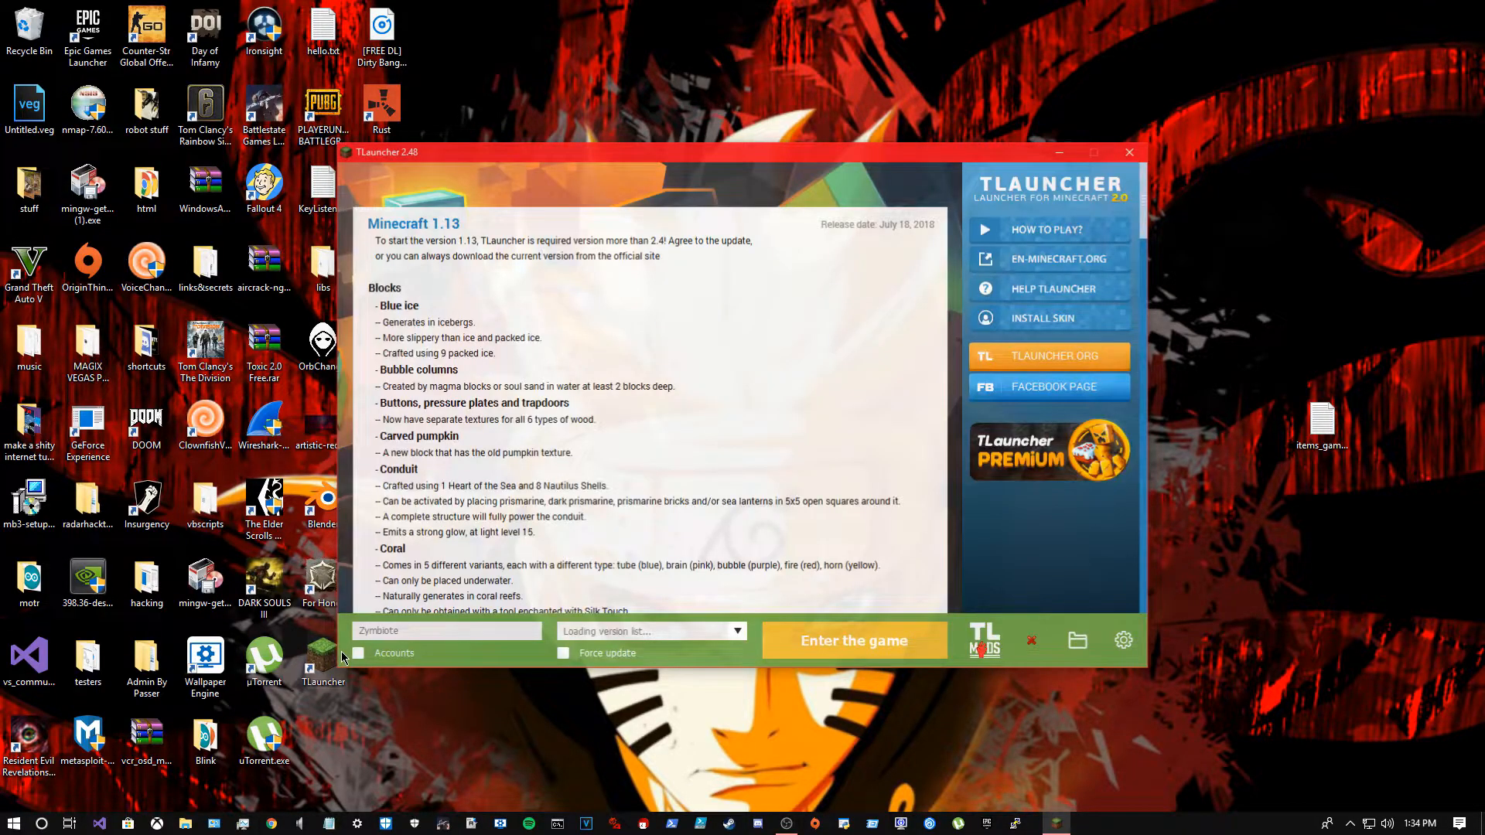
left_click(854, 640)
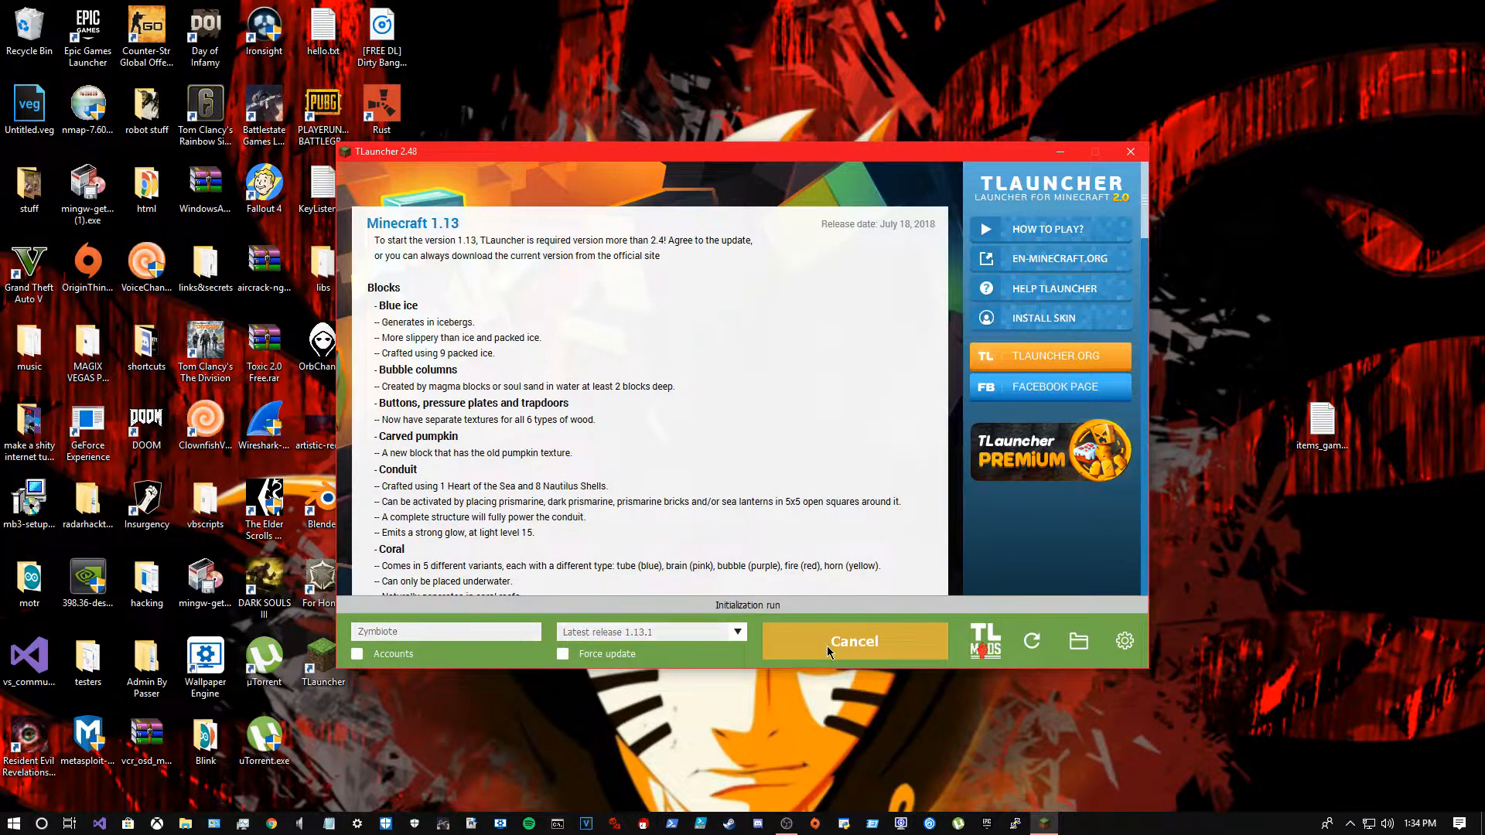
left_click(854, 641)
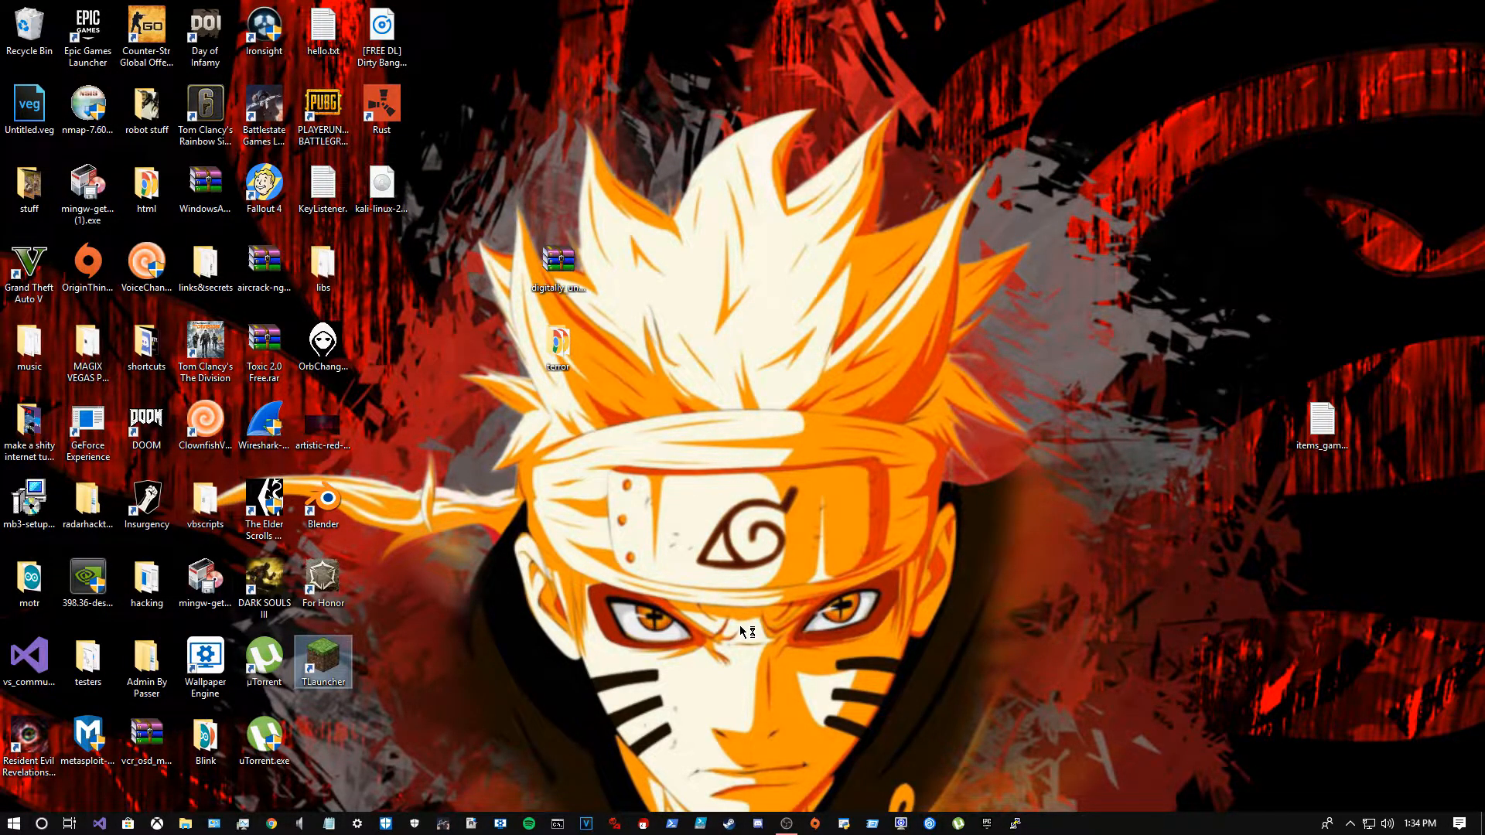
double_click(321, 656)
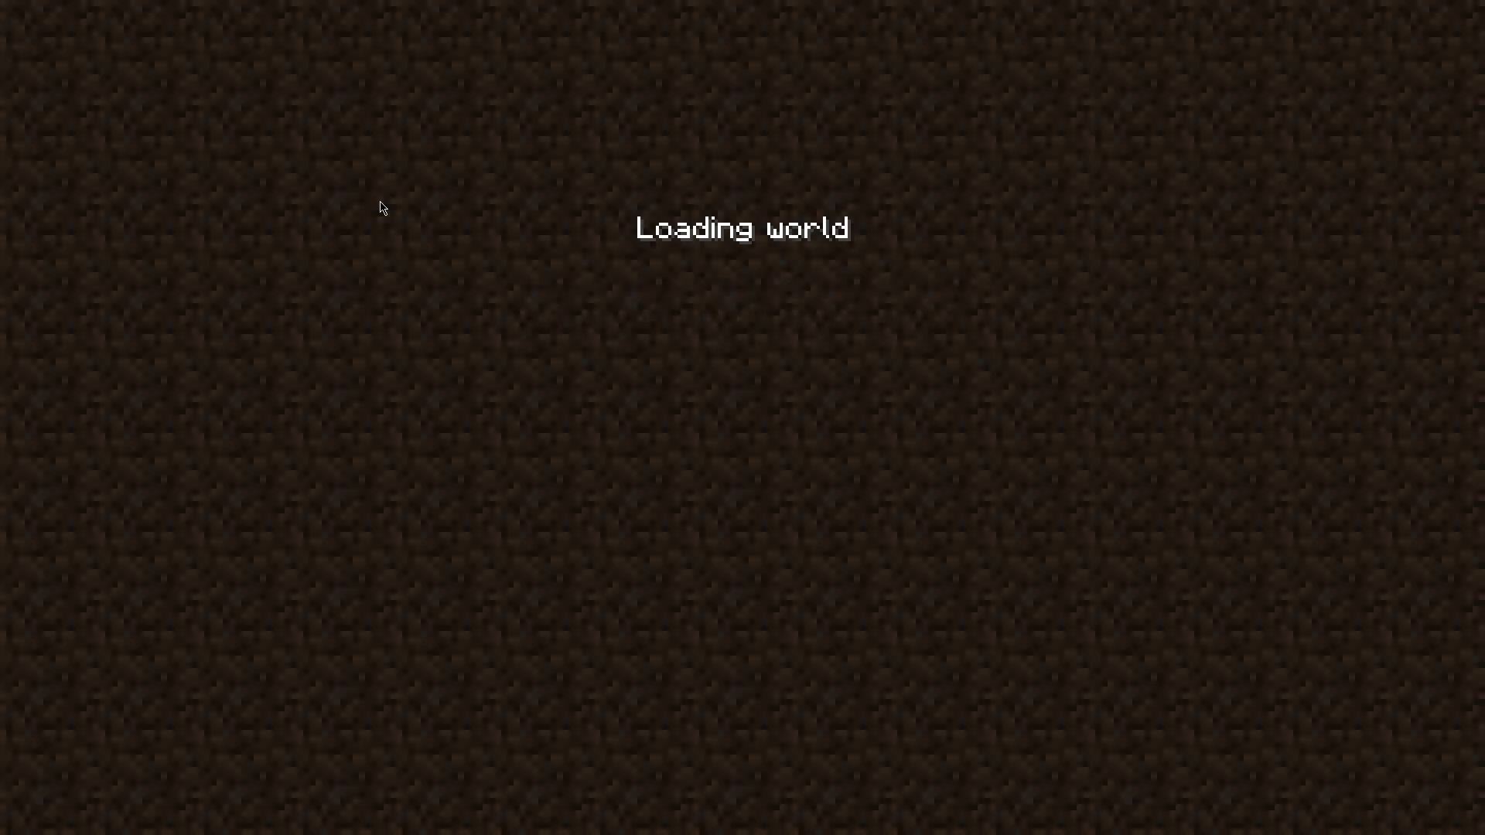
mouse_move(440, 201)
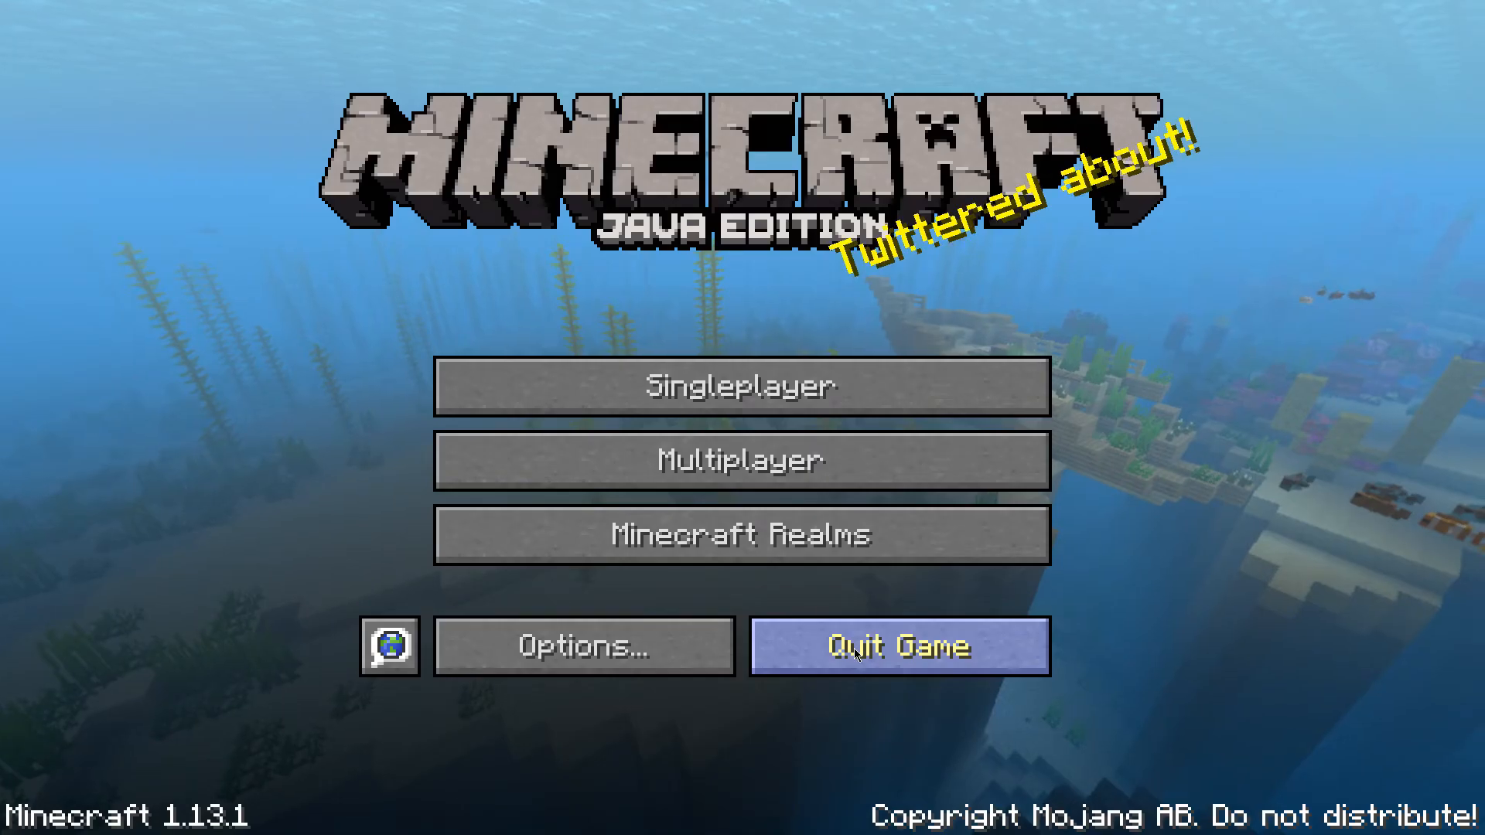
mouse_move(1110, 331)
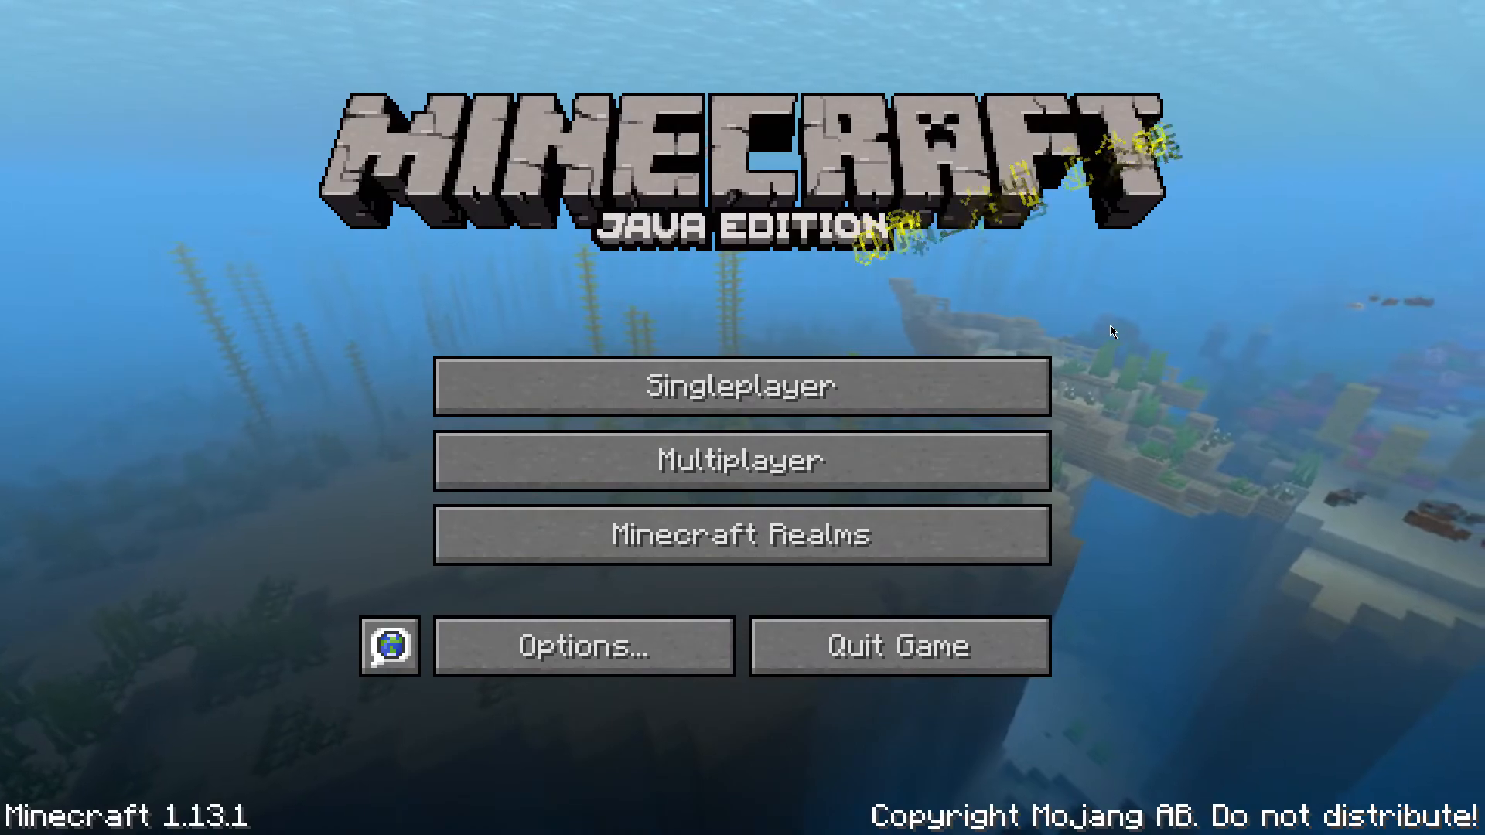
left_click(585, 645)
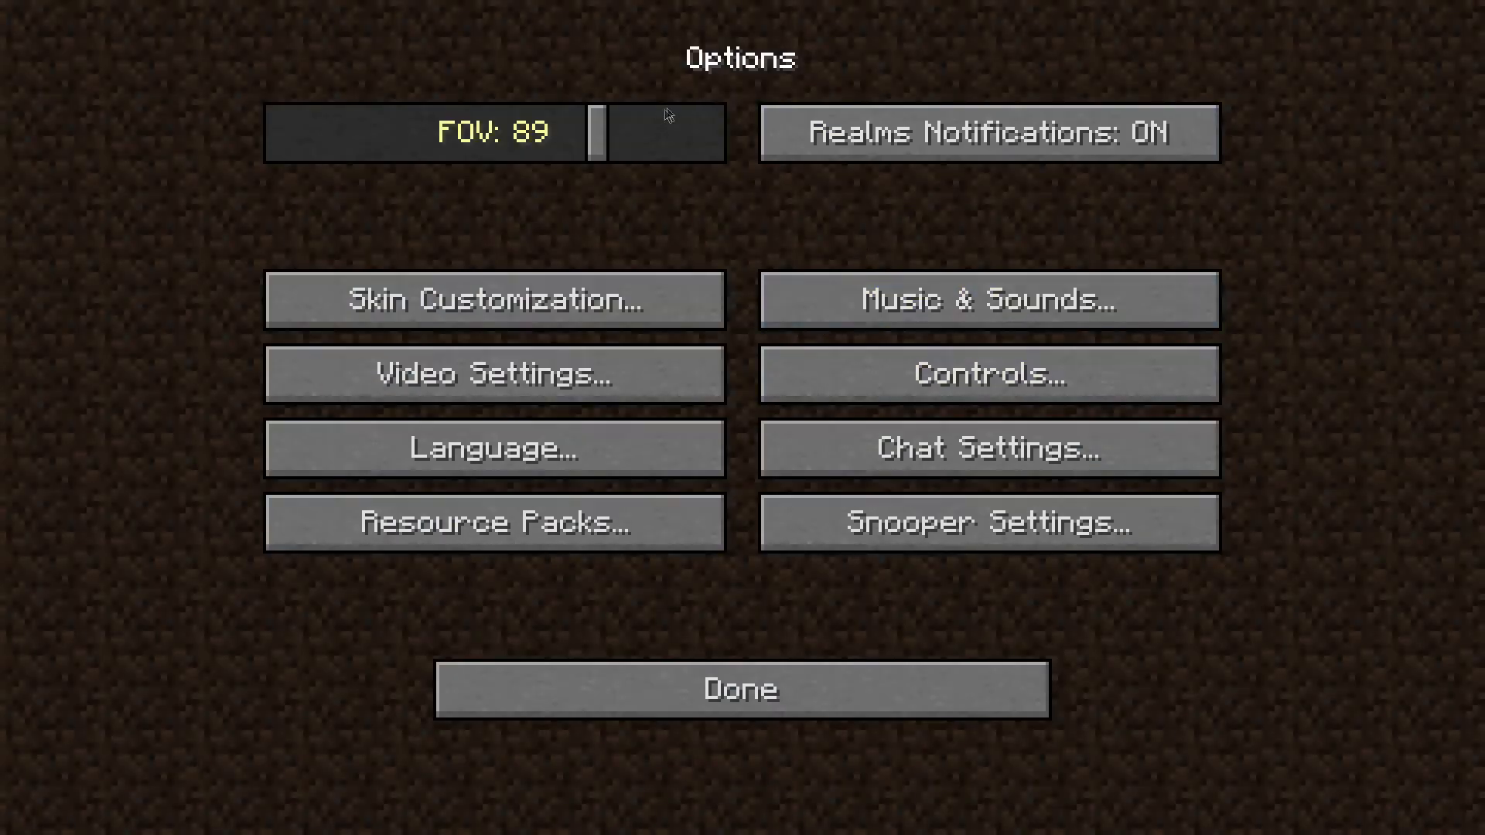
left_click(740, 701)
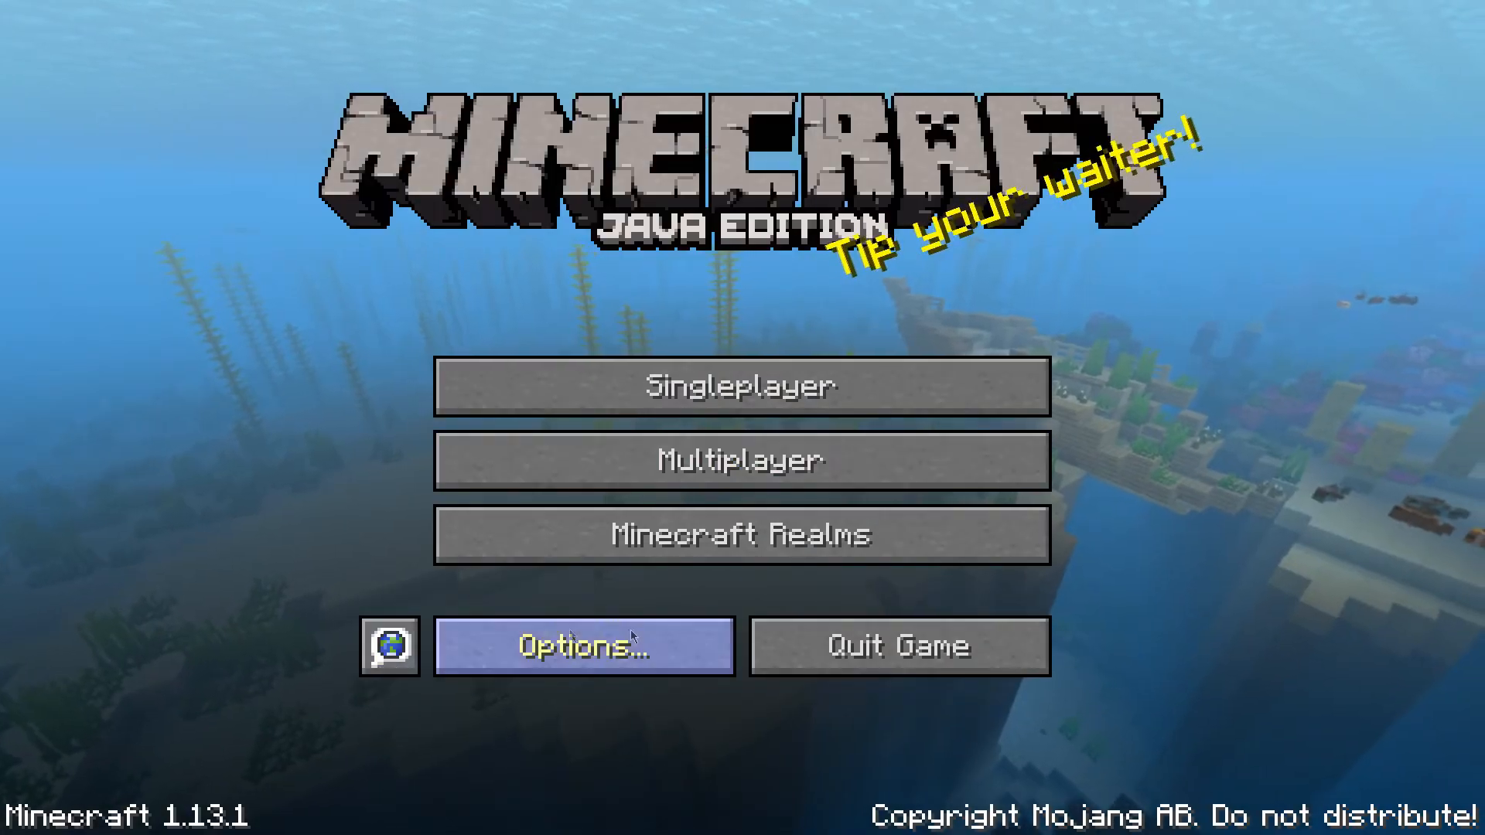